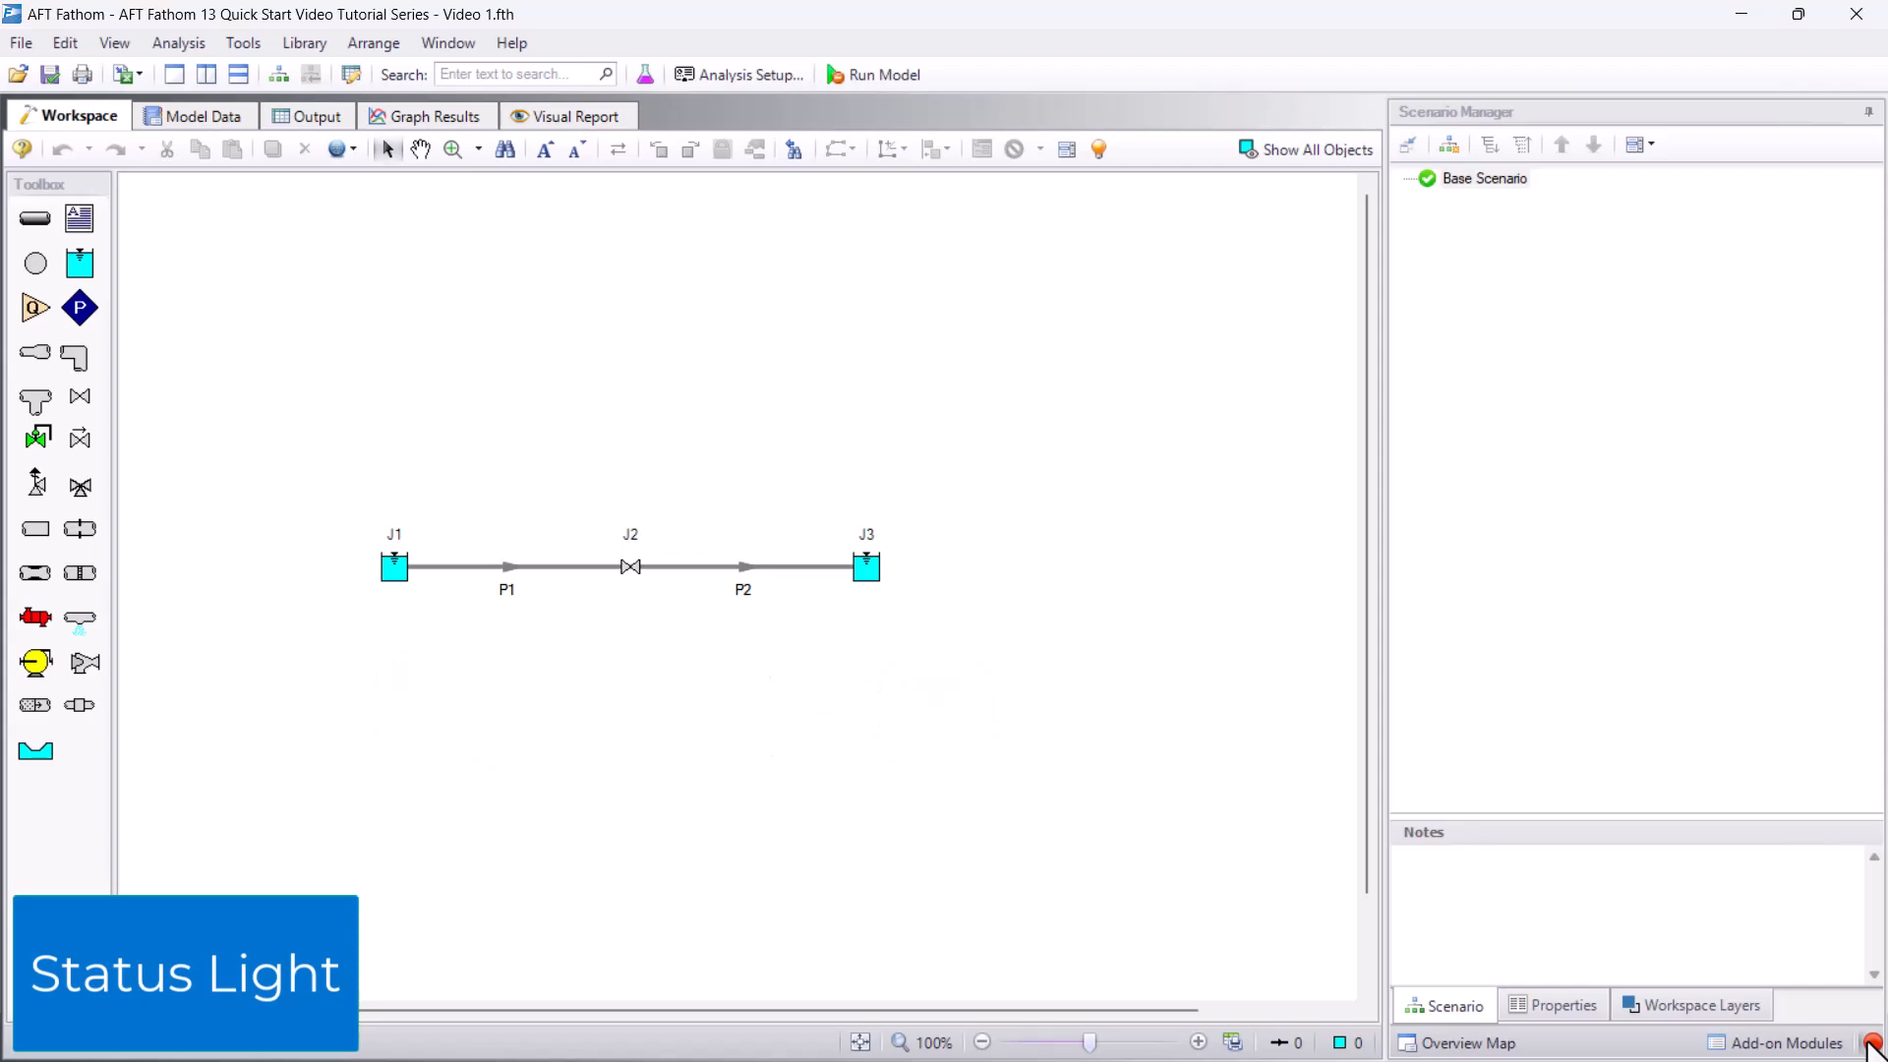
# - Open Analysis Setup from the toolbar at its Fluid section
pyautogui.click(737, 75)
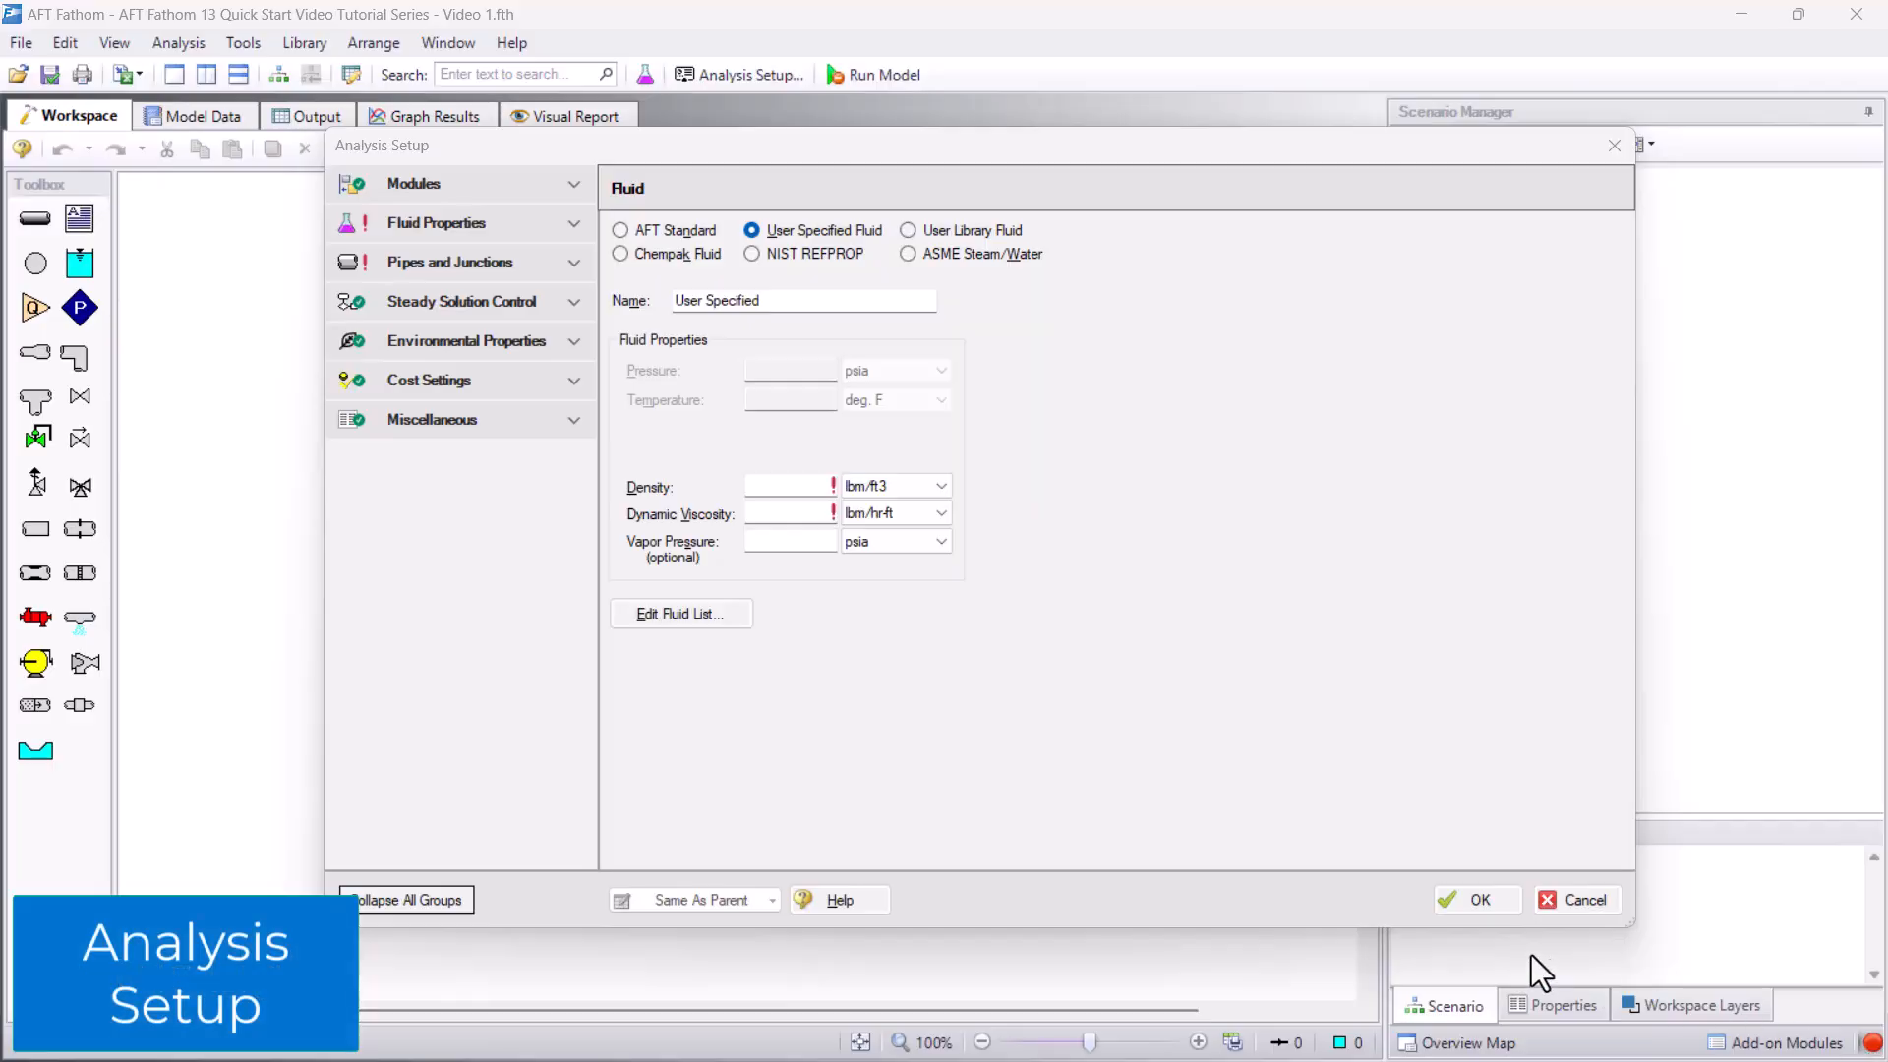
pyautogui.moveTo(784, 747)
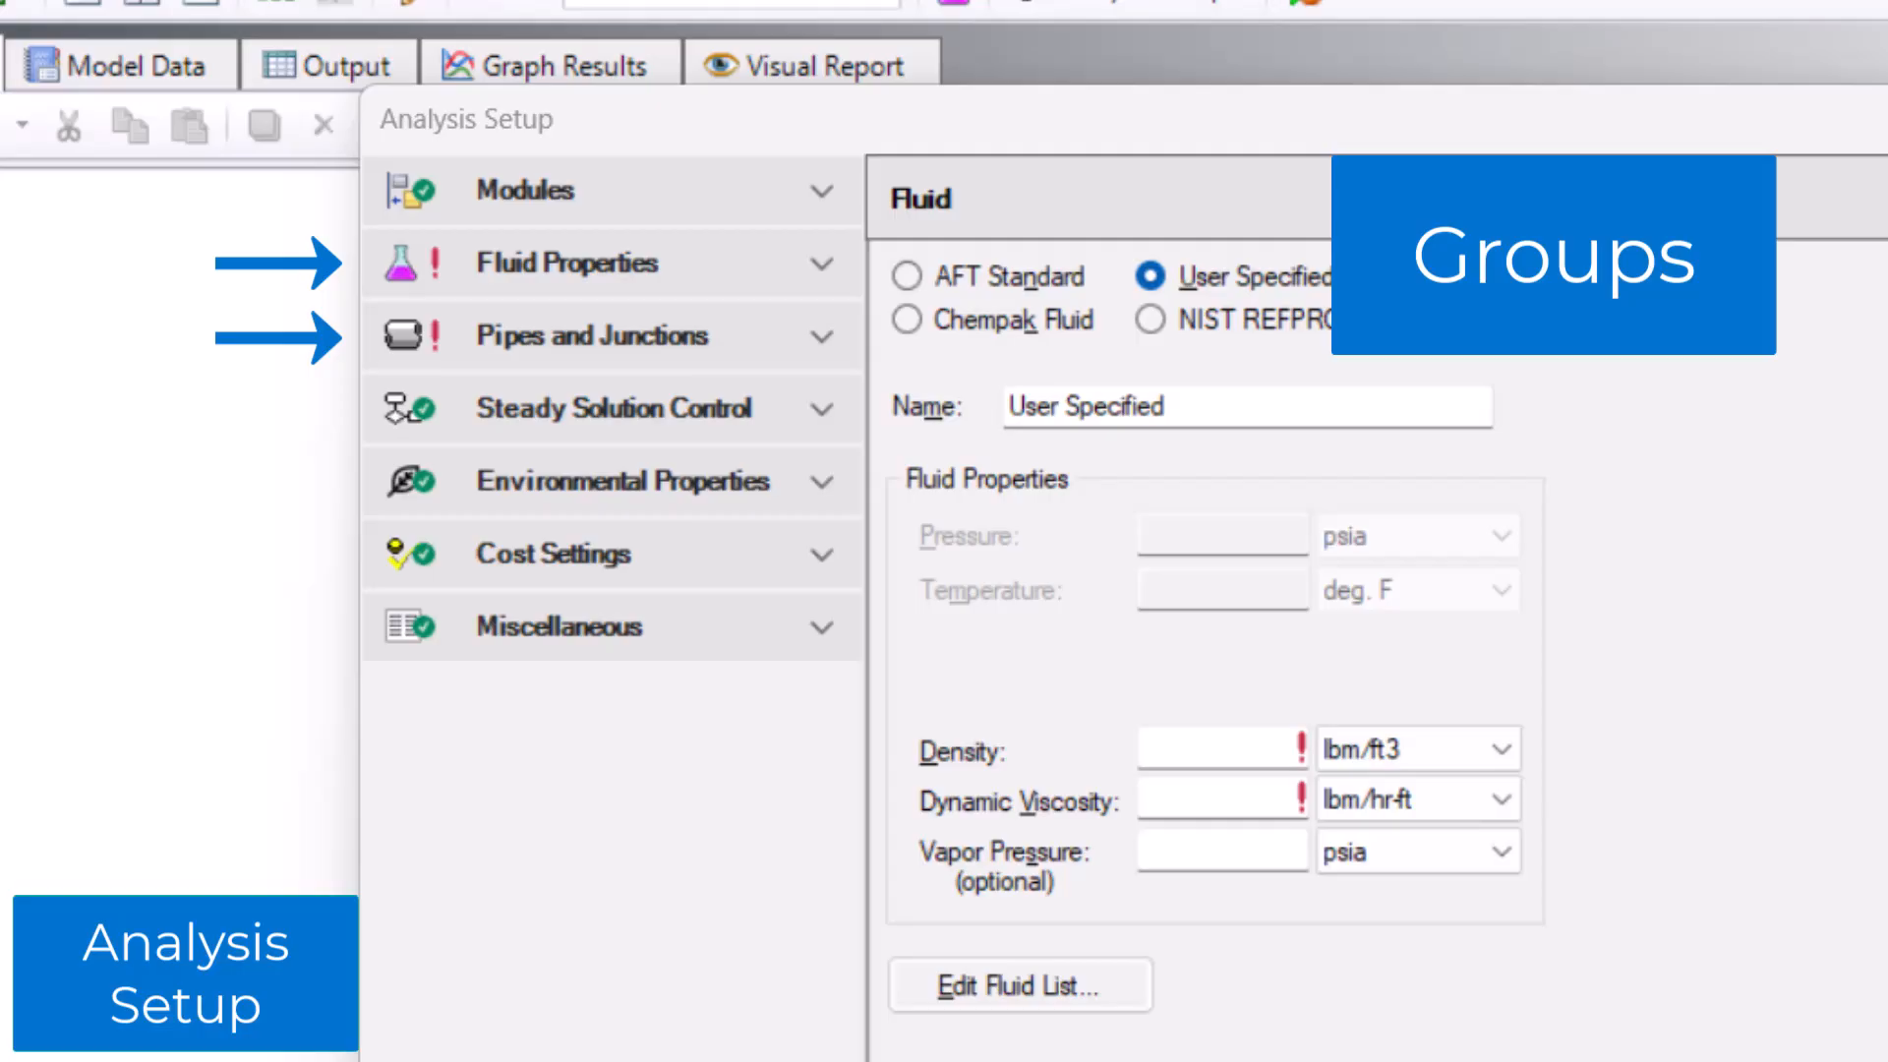
pyautogui.moveTo(885, 433)
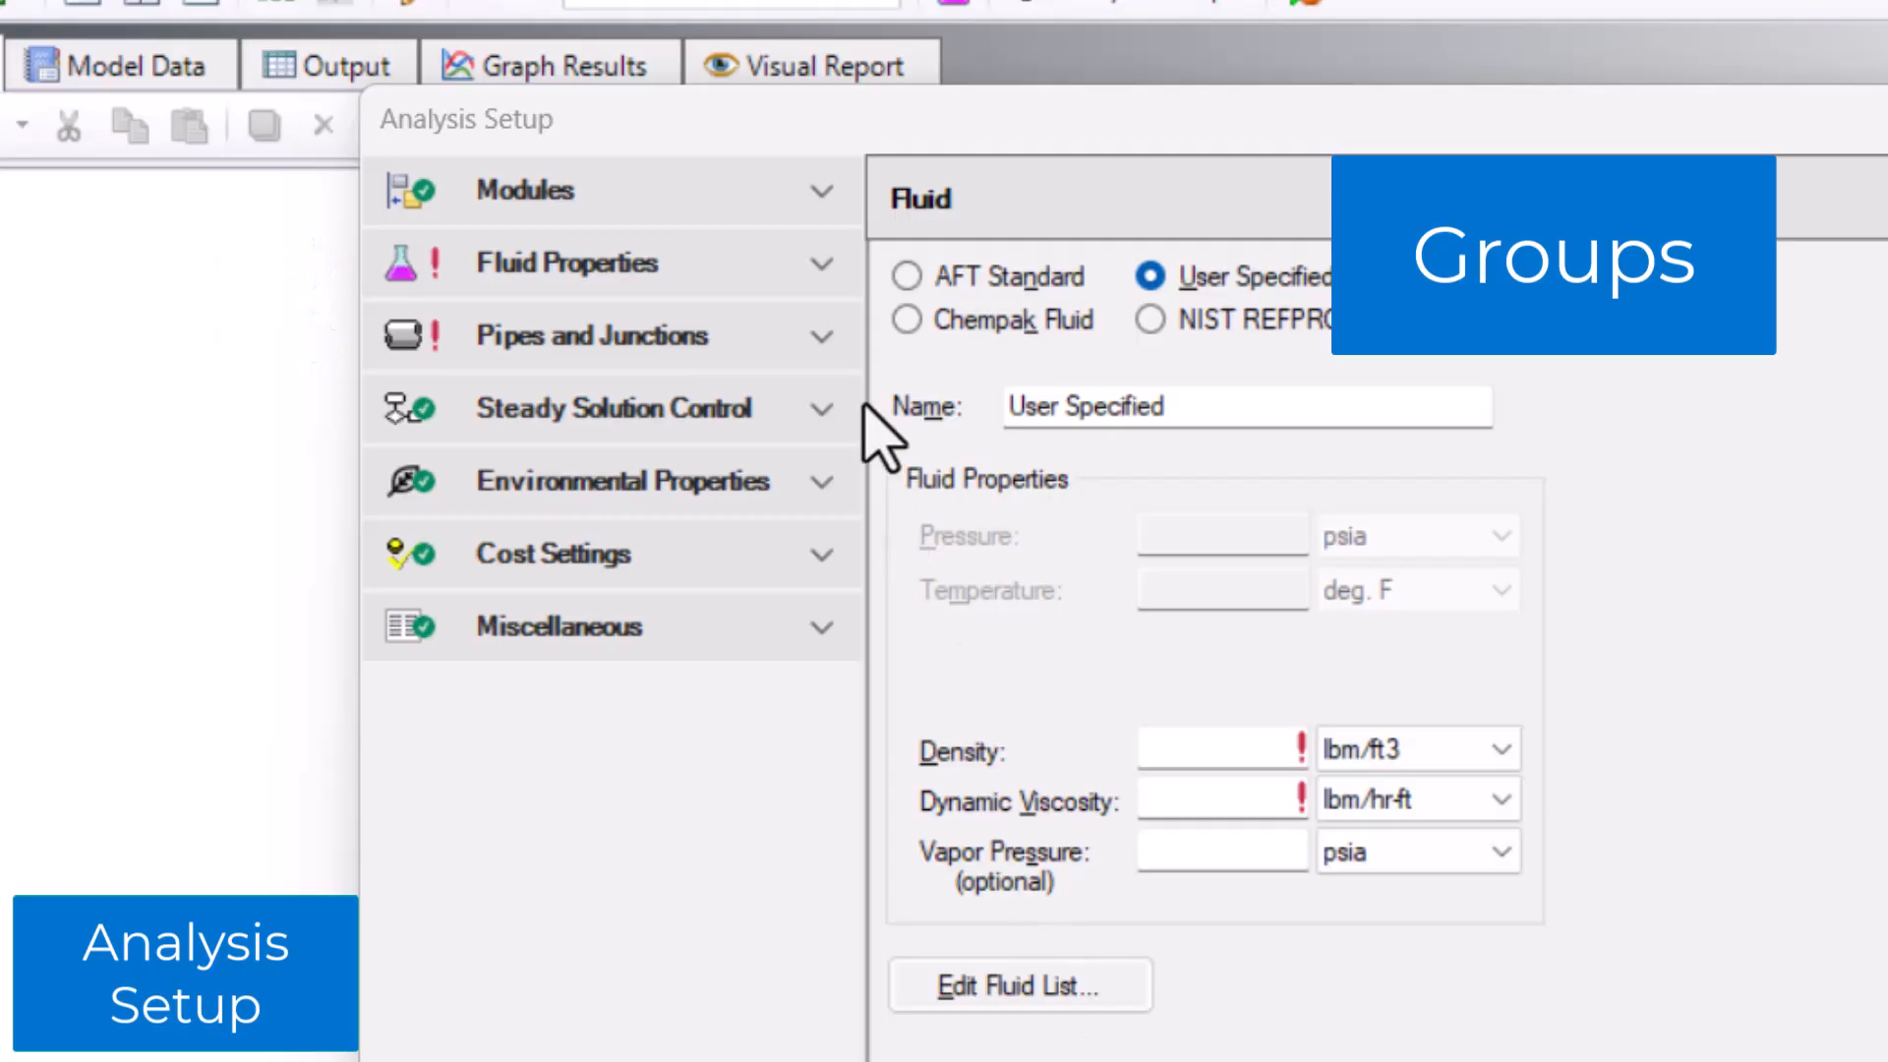
# - Expand the Fluid Properties group to list Fluid, Viscosity Model and related items
pyautogui.click(566, 262)
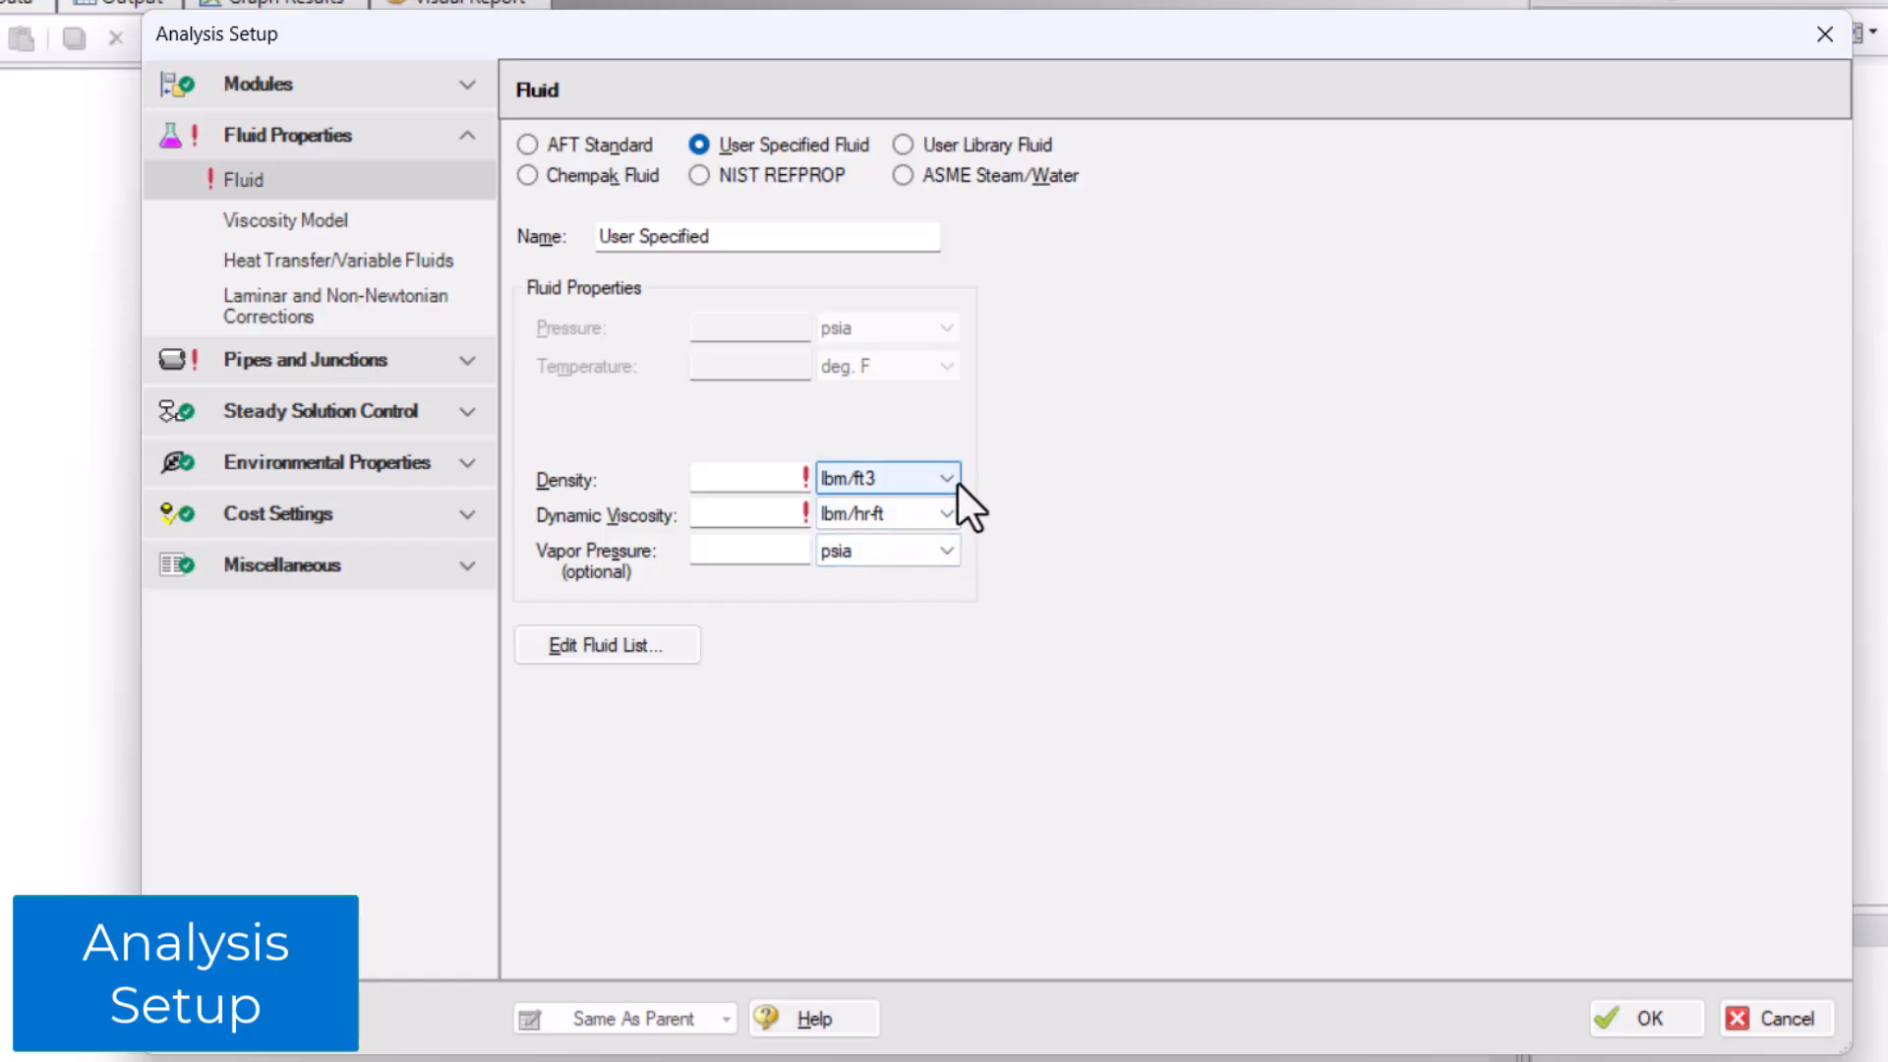
# - Set fluid density to 1 S.G. water and begin the 1 centipoise dynamic viscosity entry
pyautogui.click(948, 478)
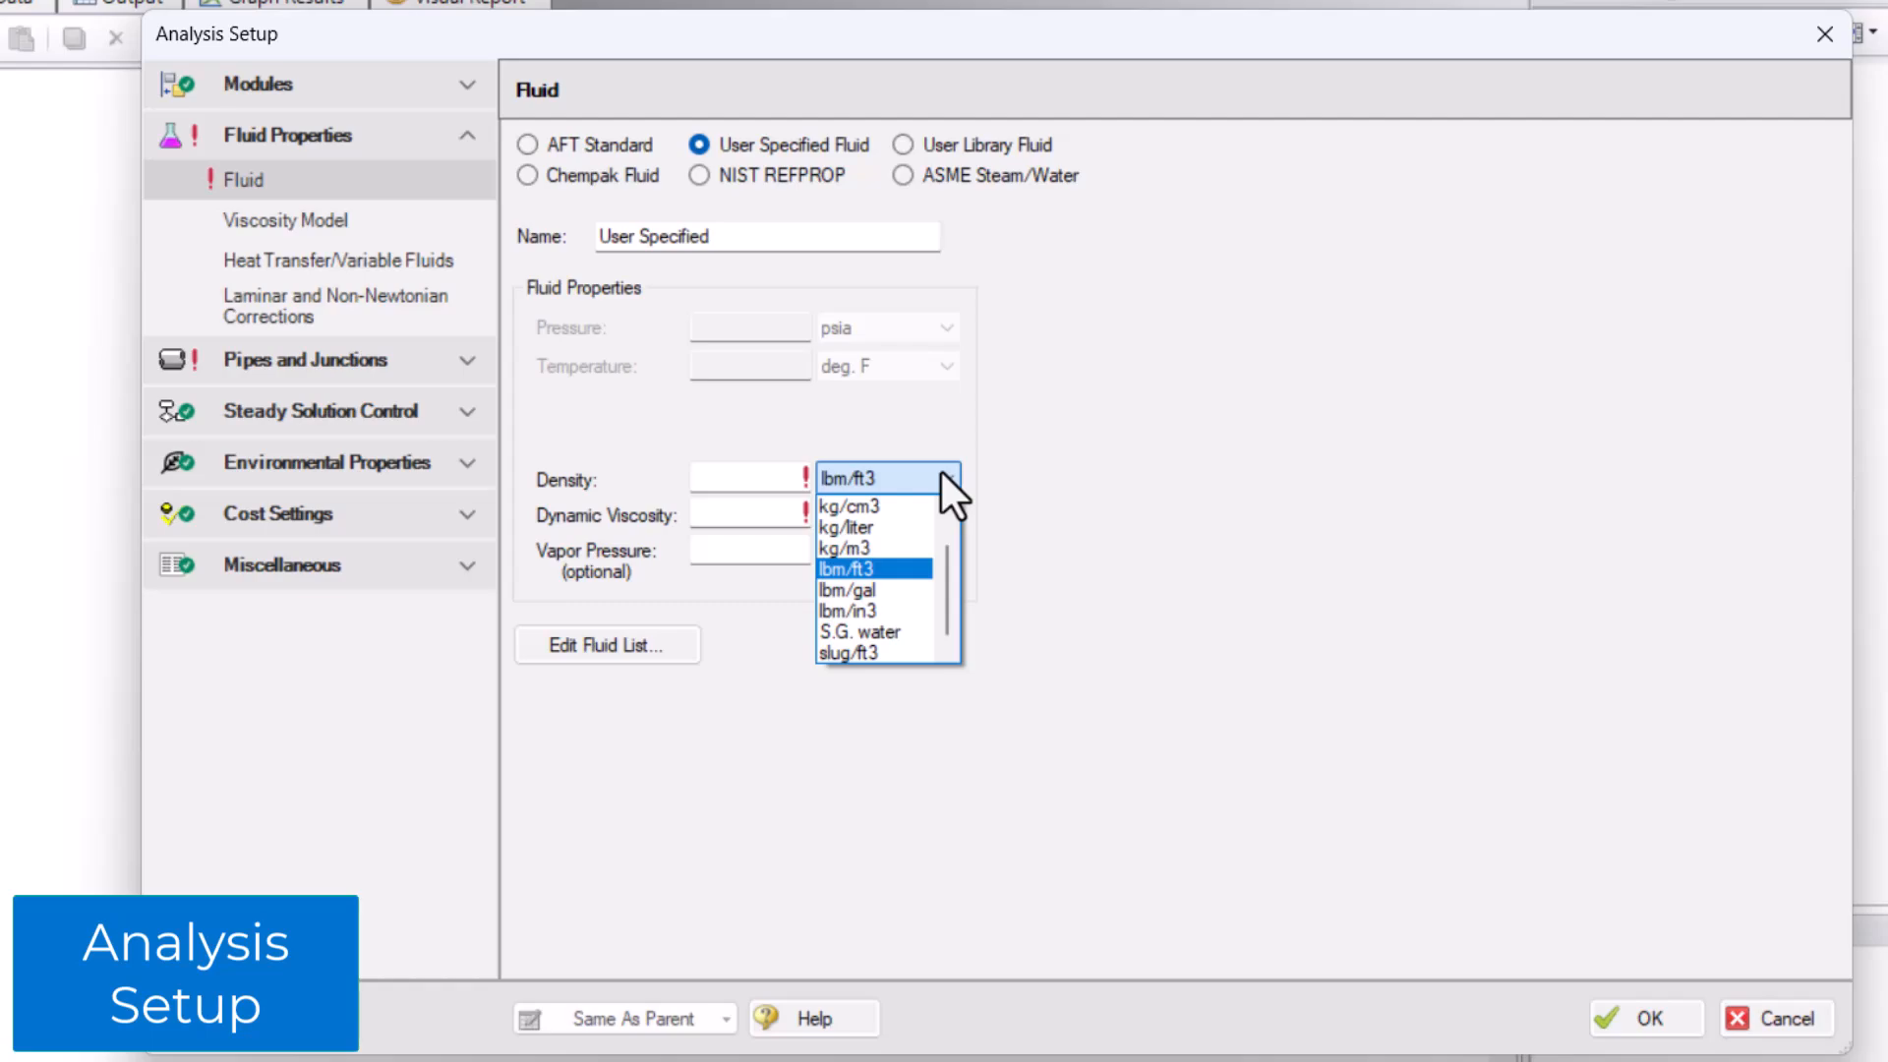
pyautogui.click(855, 632)
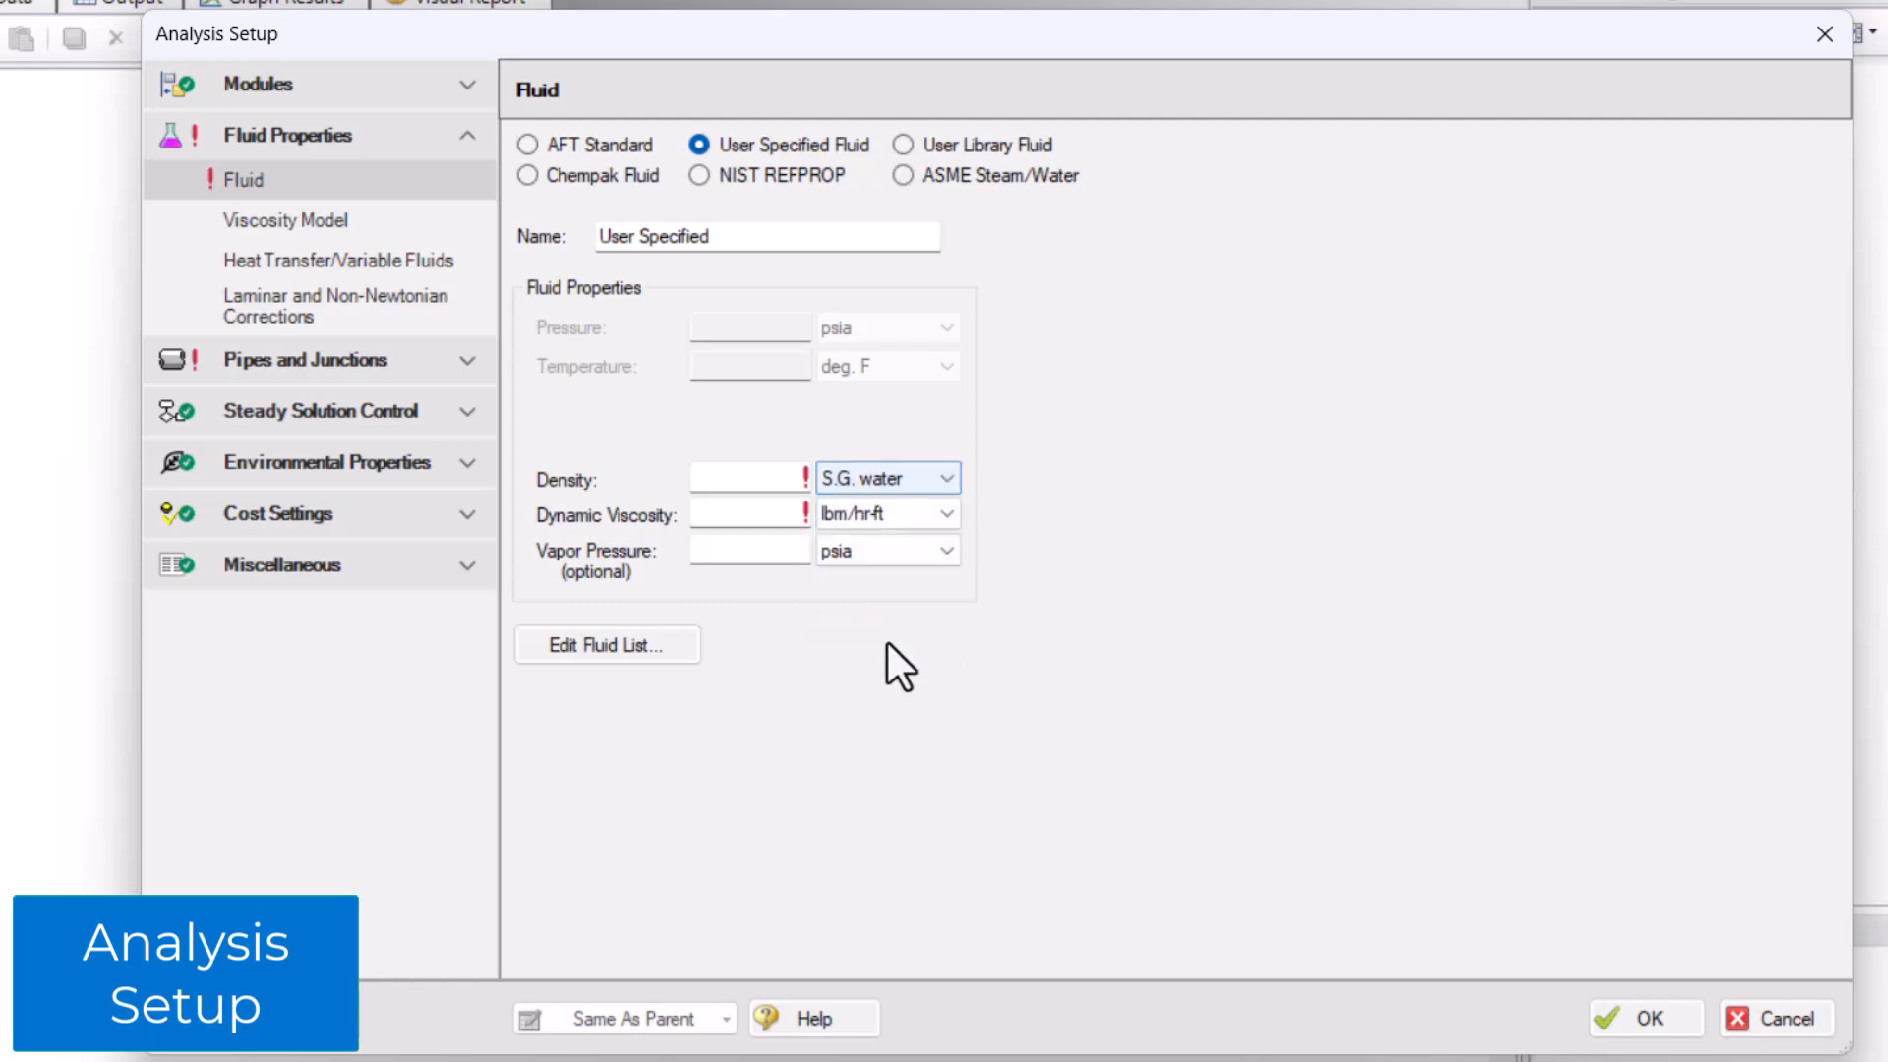
pyautogui.write('1')
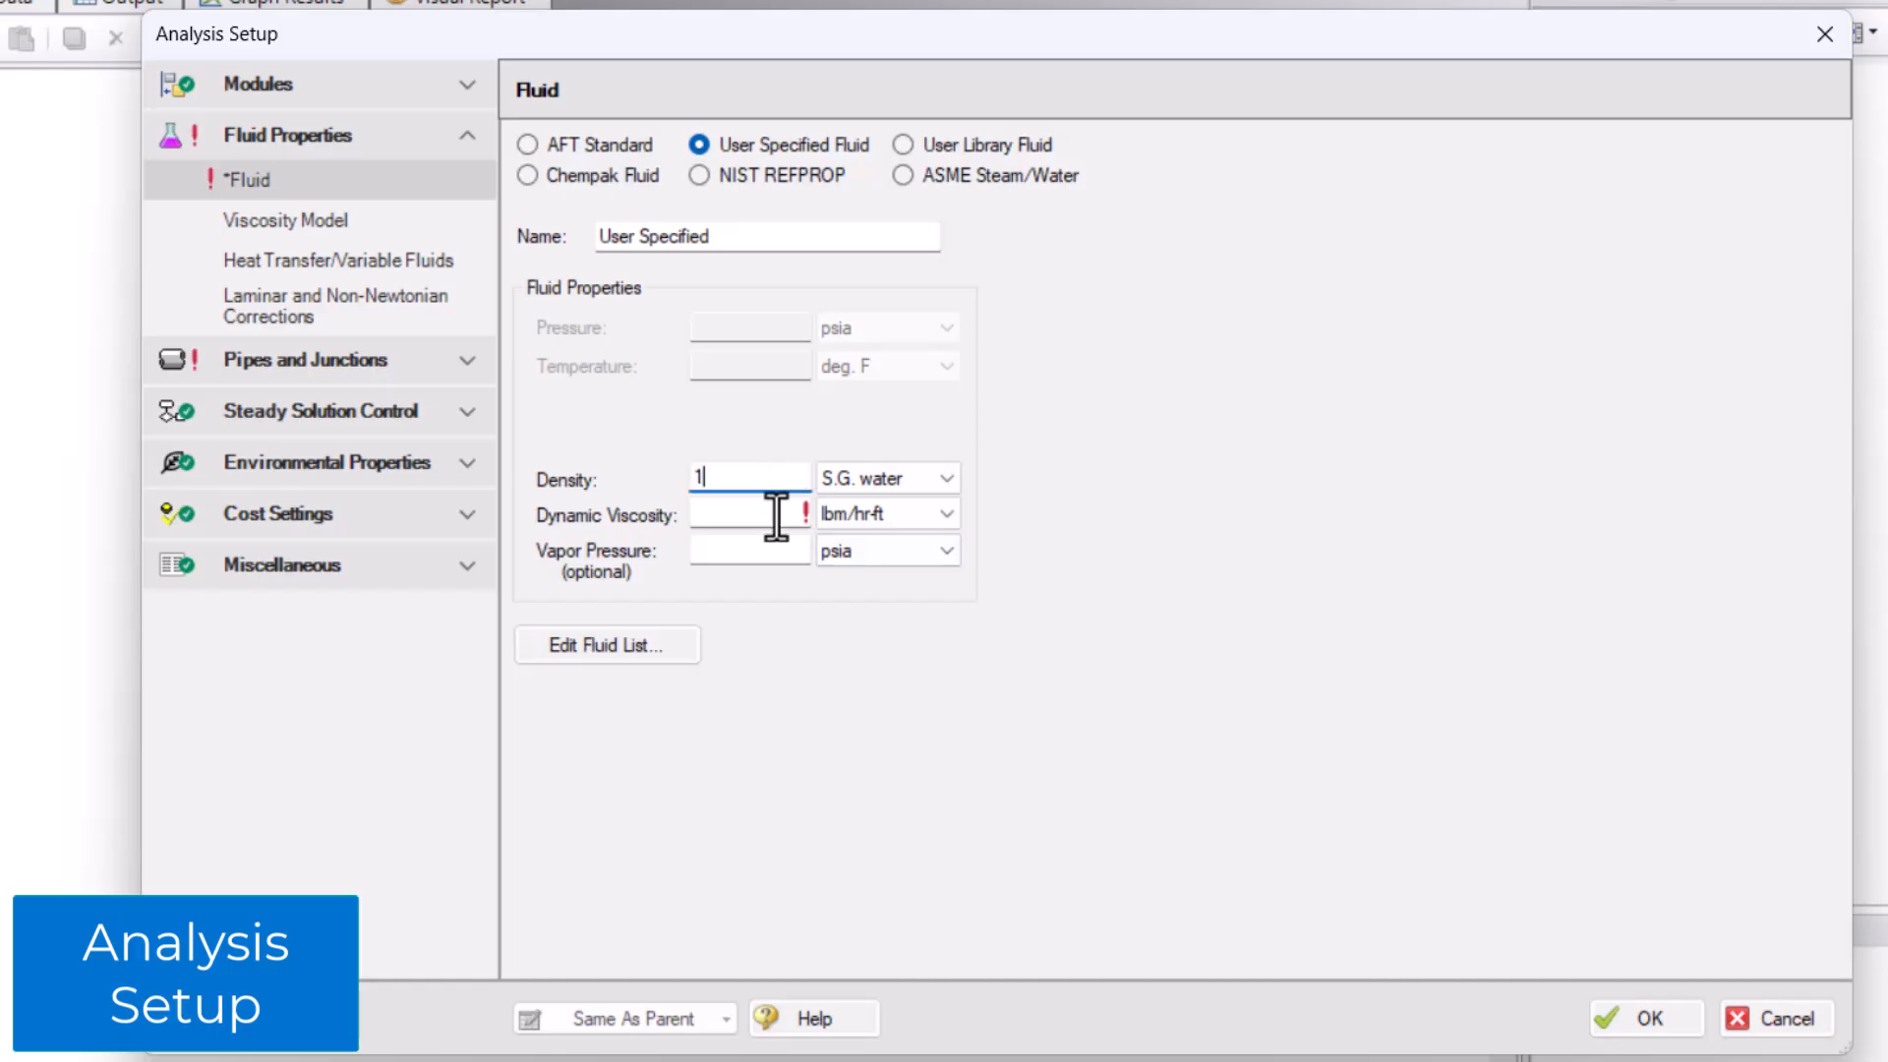
pyautogui.click(952, 514)
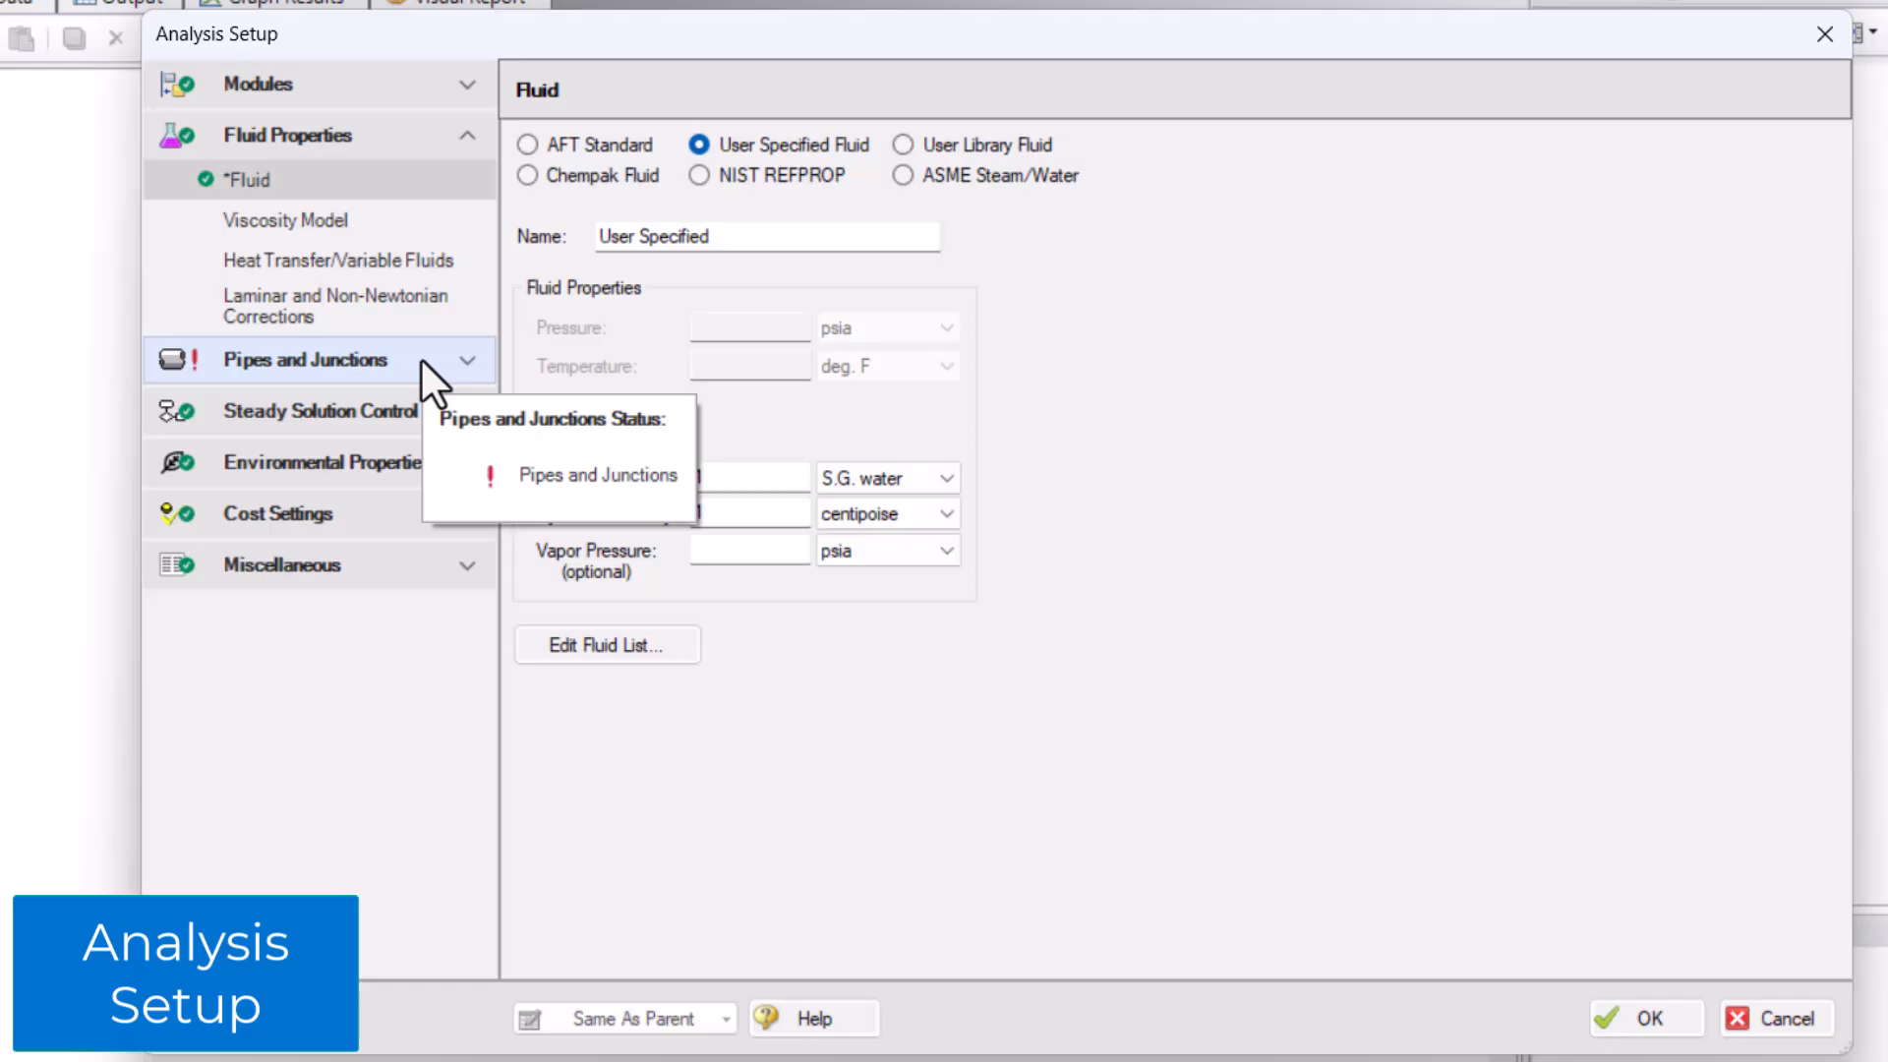
pyautogui.moveTo(433, 374)
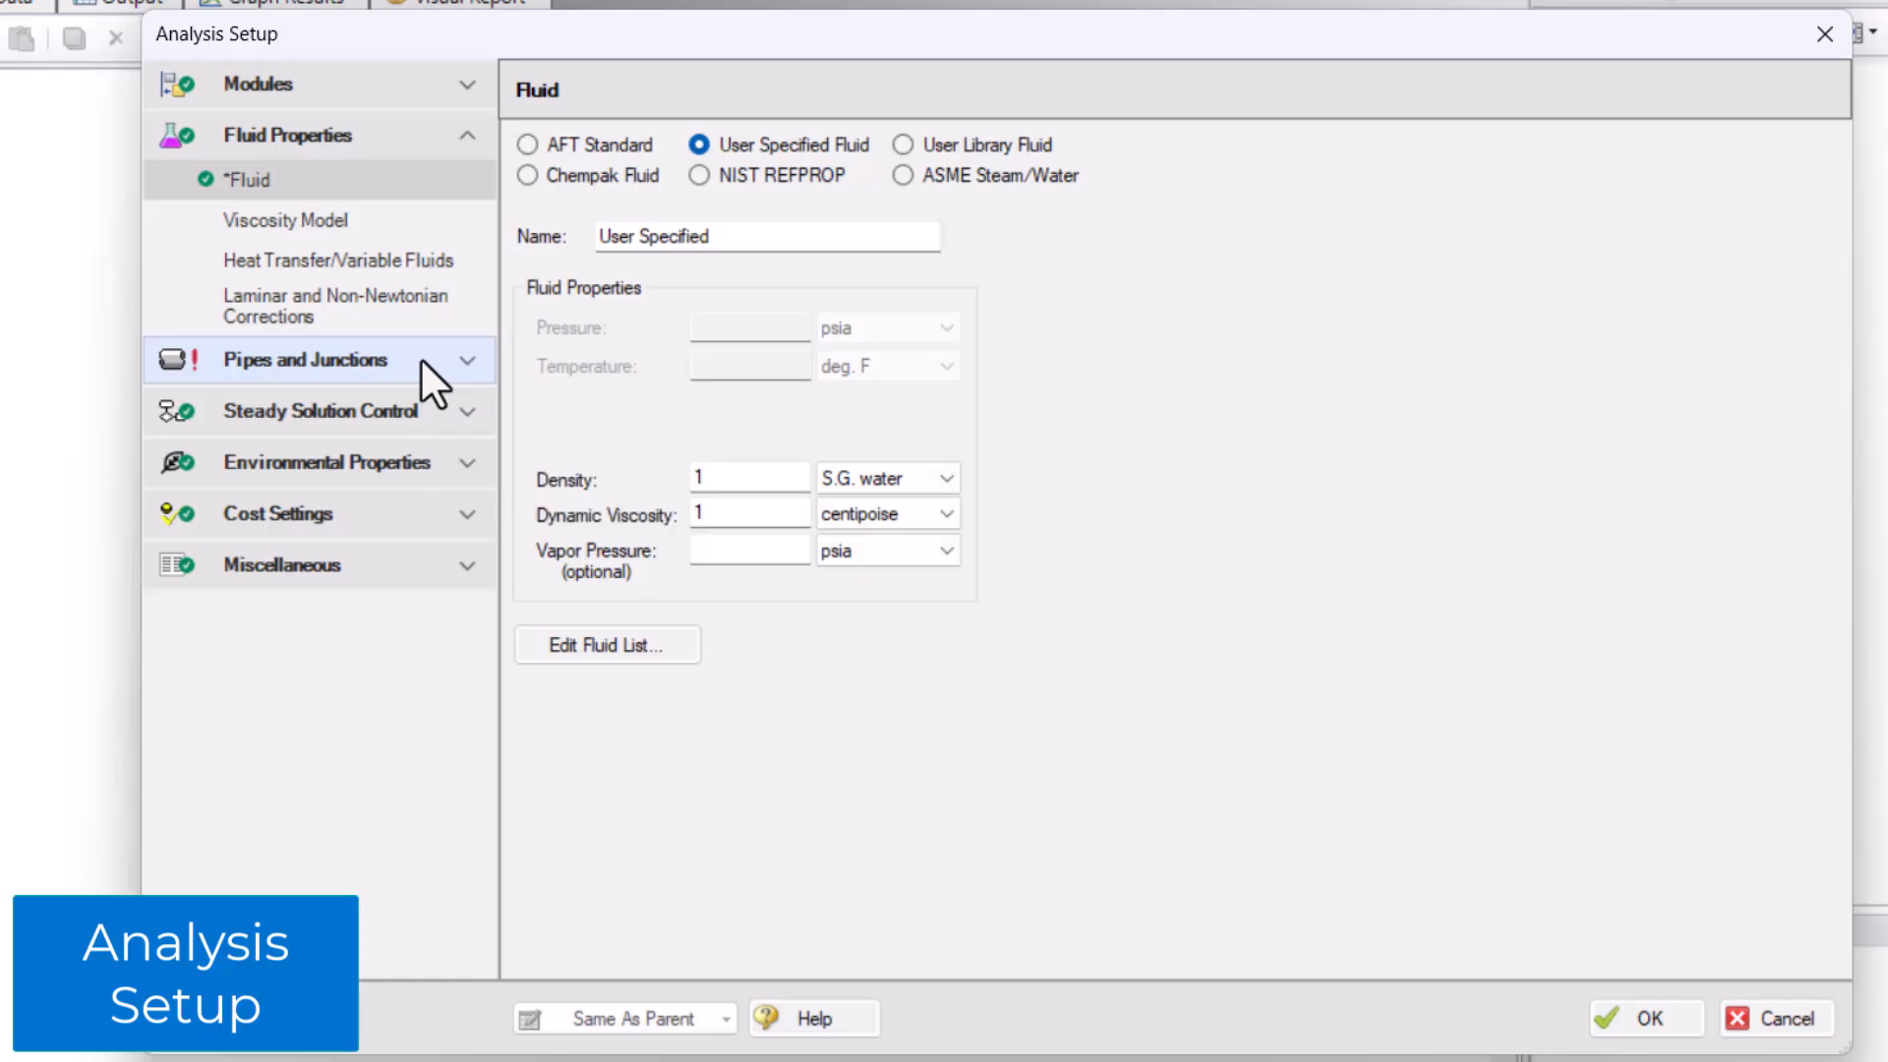
# - Review the undefined pipes and junctions, then accept and close Analysis Setup
pyautogui.click(304, 358)
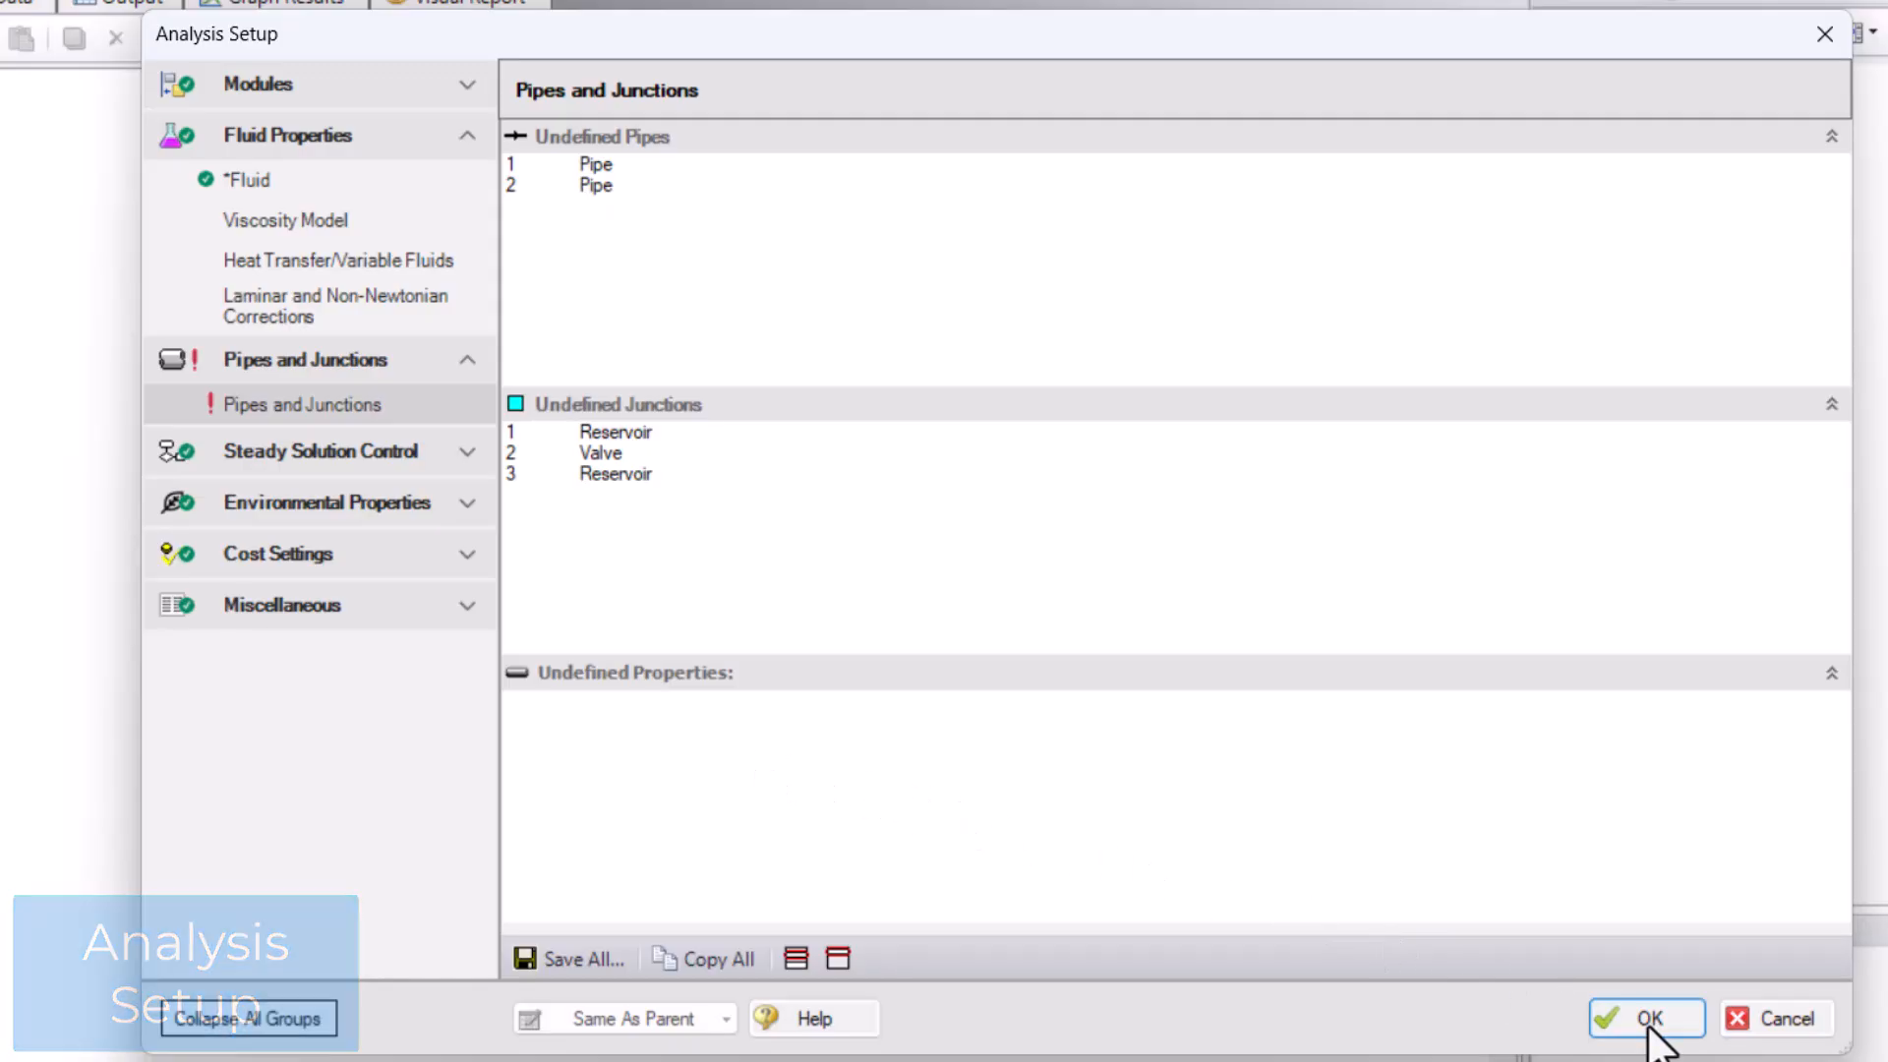
pyautogui.click(1643, 1017)
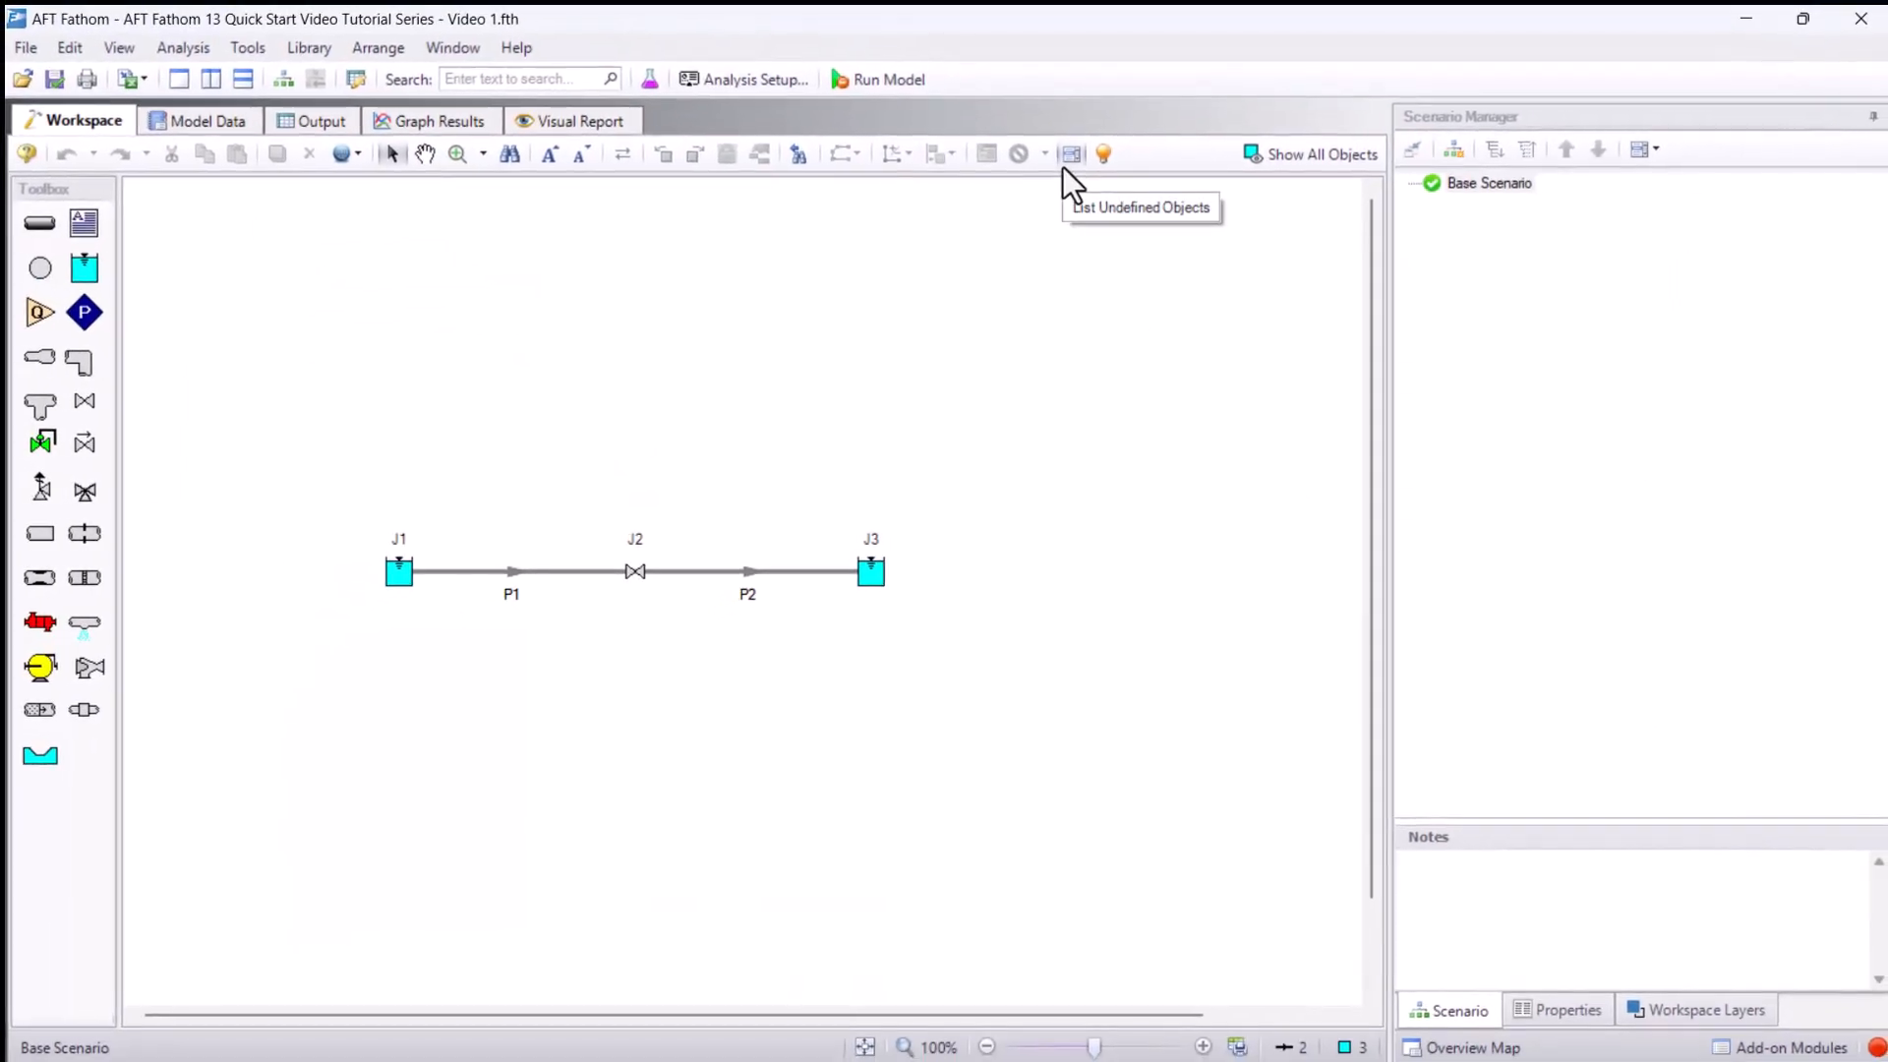
# - Show the undefined objects list and locate Reservoir 3 and Reservoir 1 with their missing properties
pyautogui.click(1070, 153)
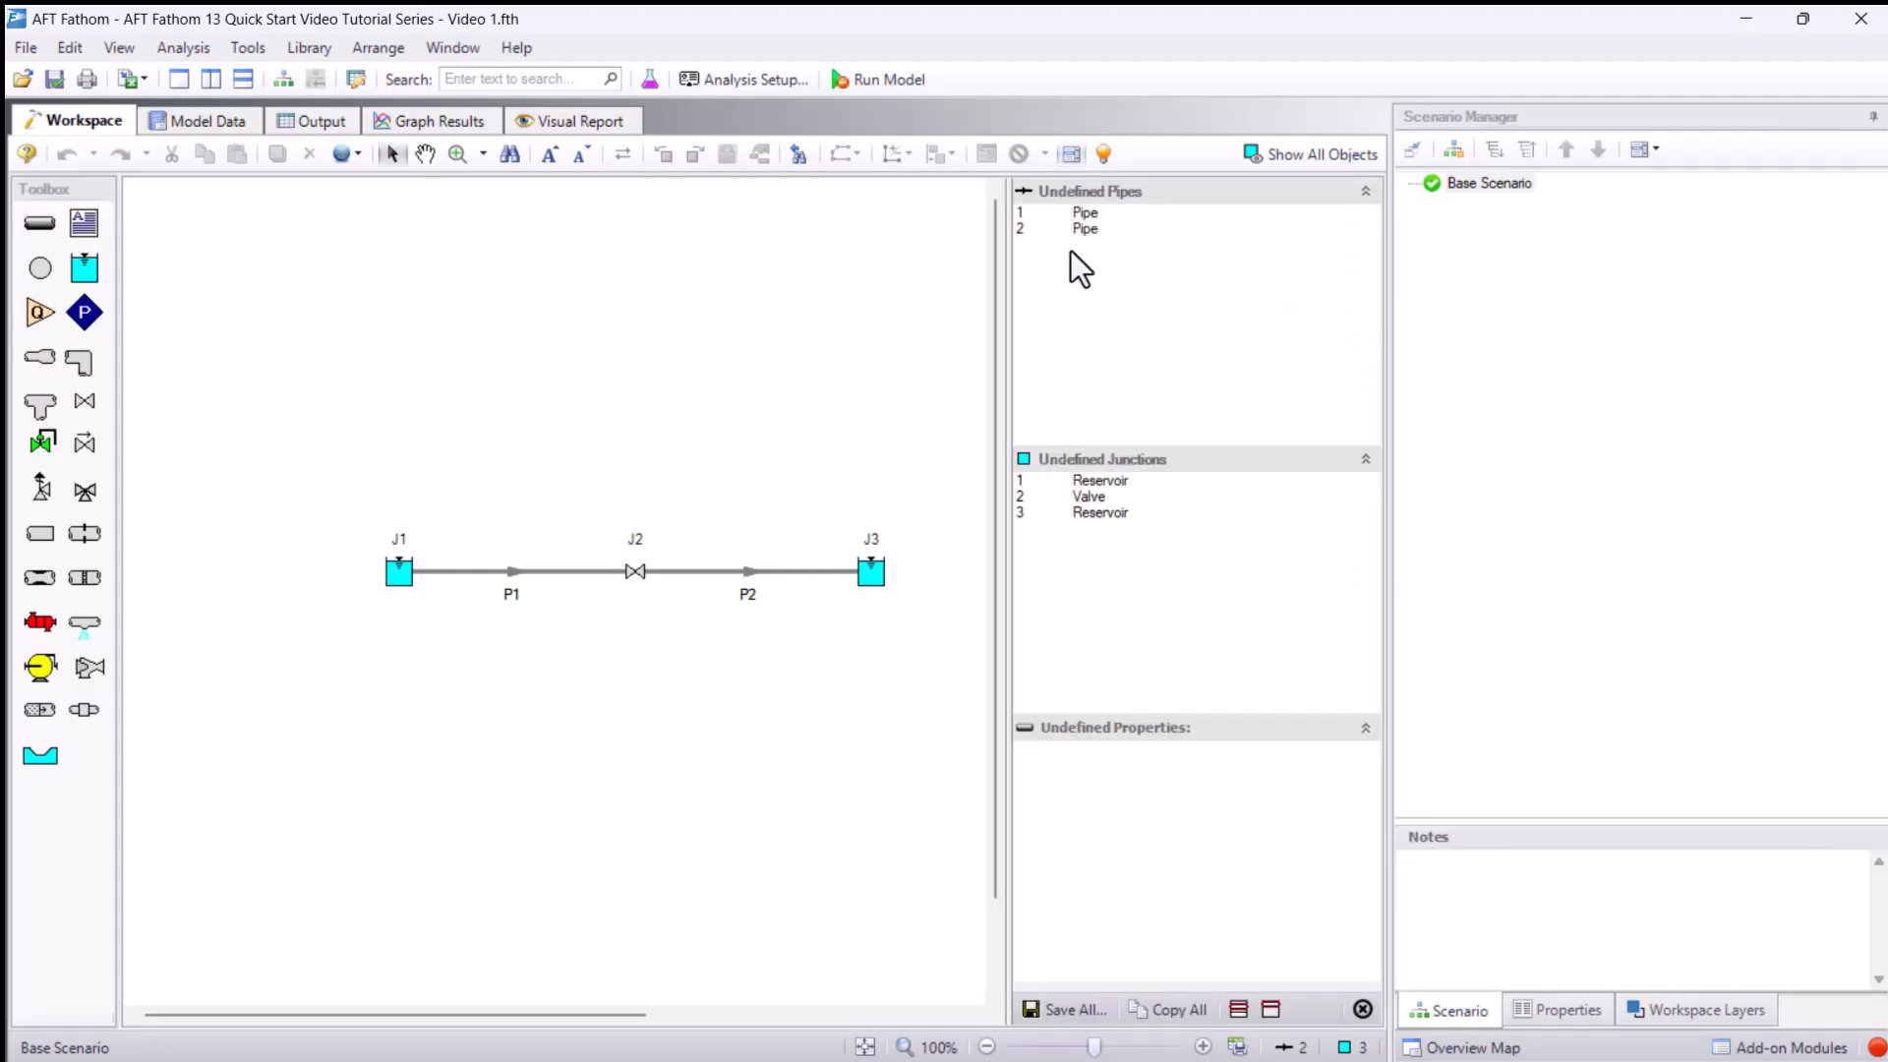
pyautogui.moveTo(1185, 647)
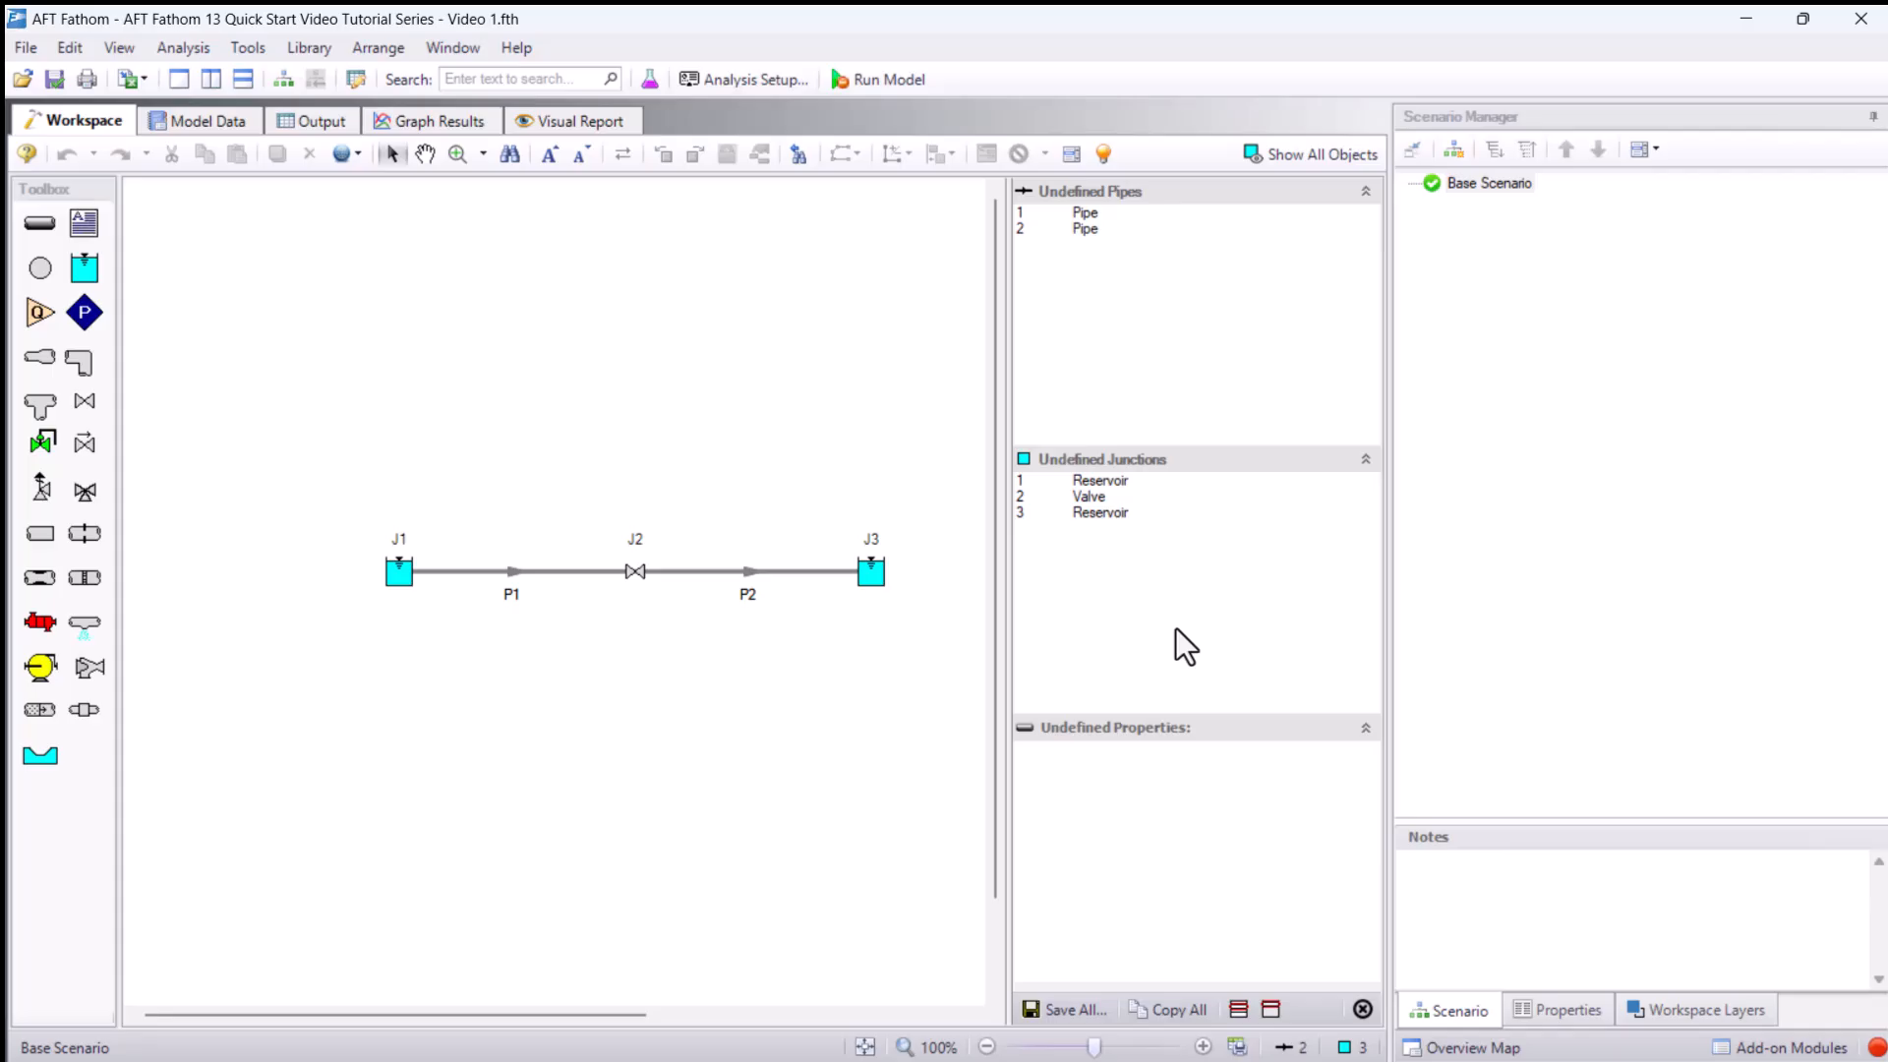
pyautogui.click(1099, 511)
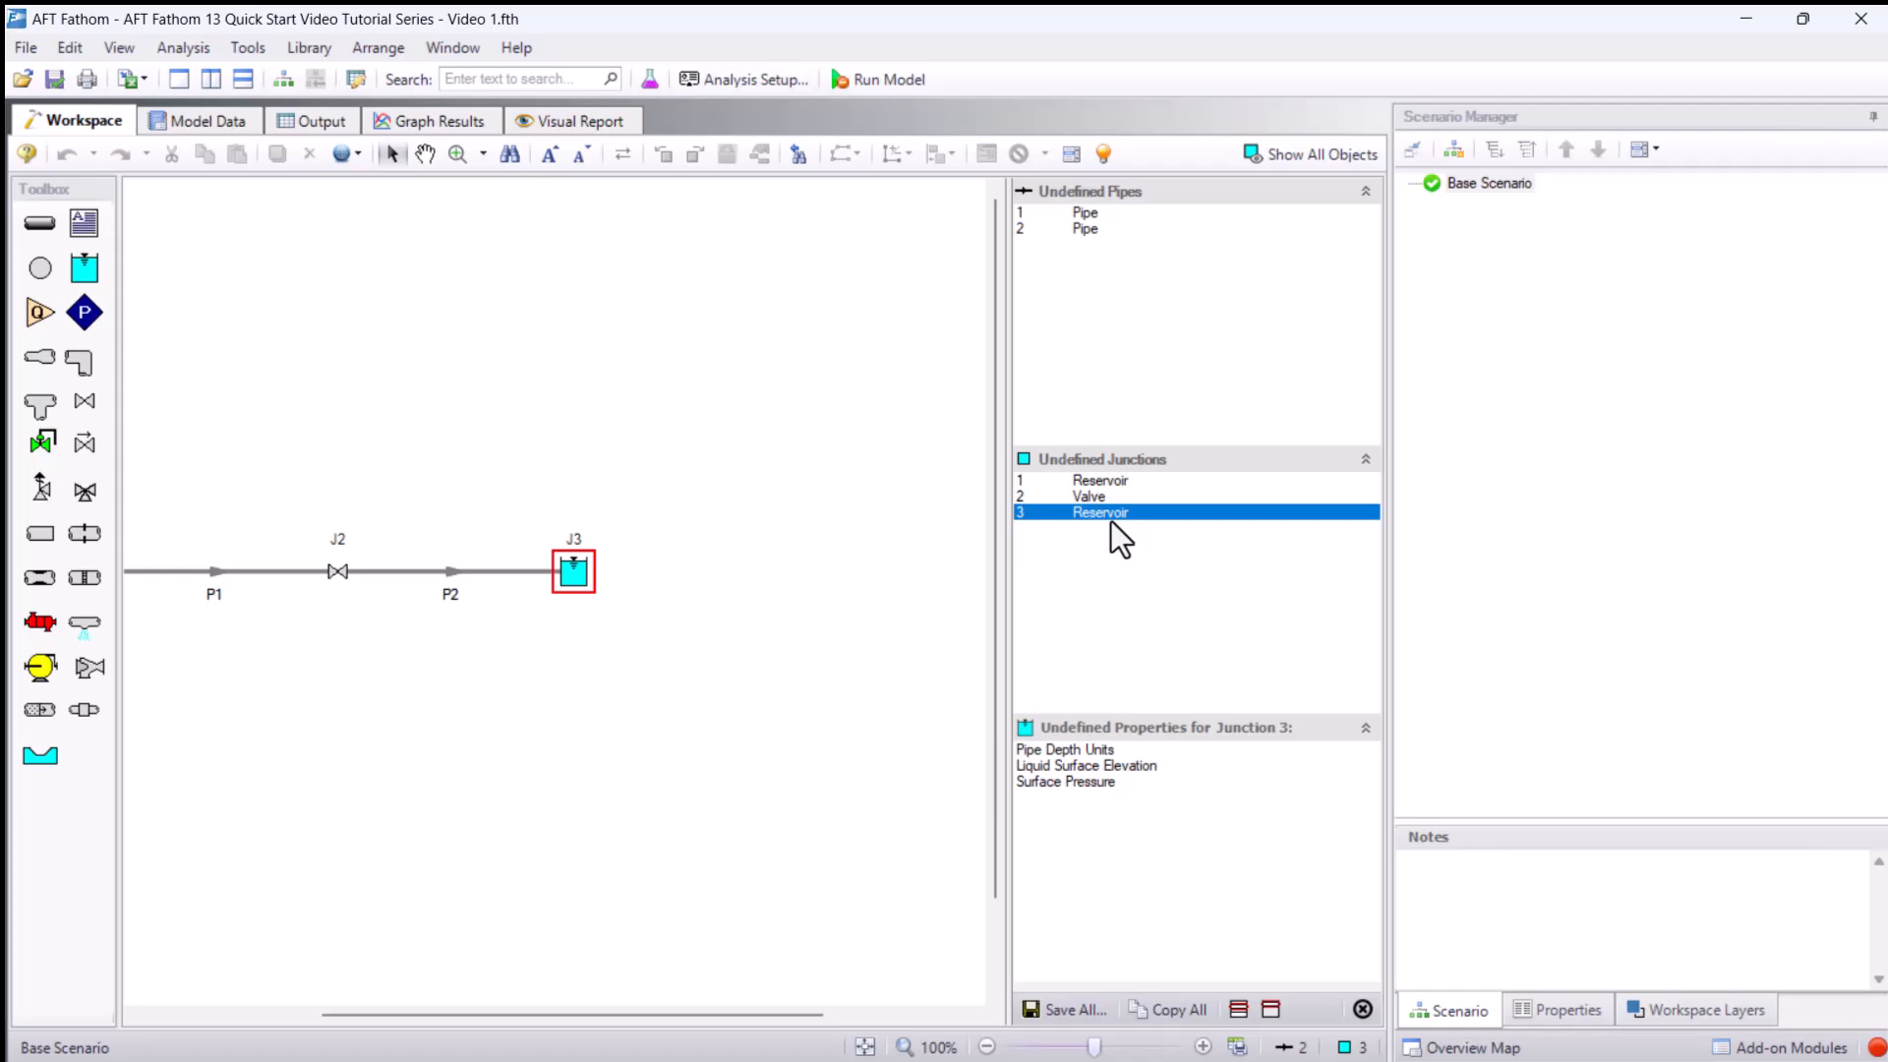
pyautogui.moveTo(1117, 507)
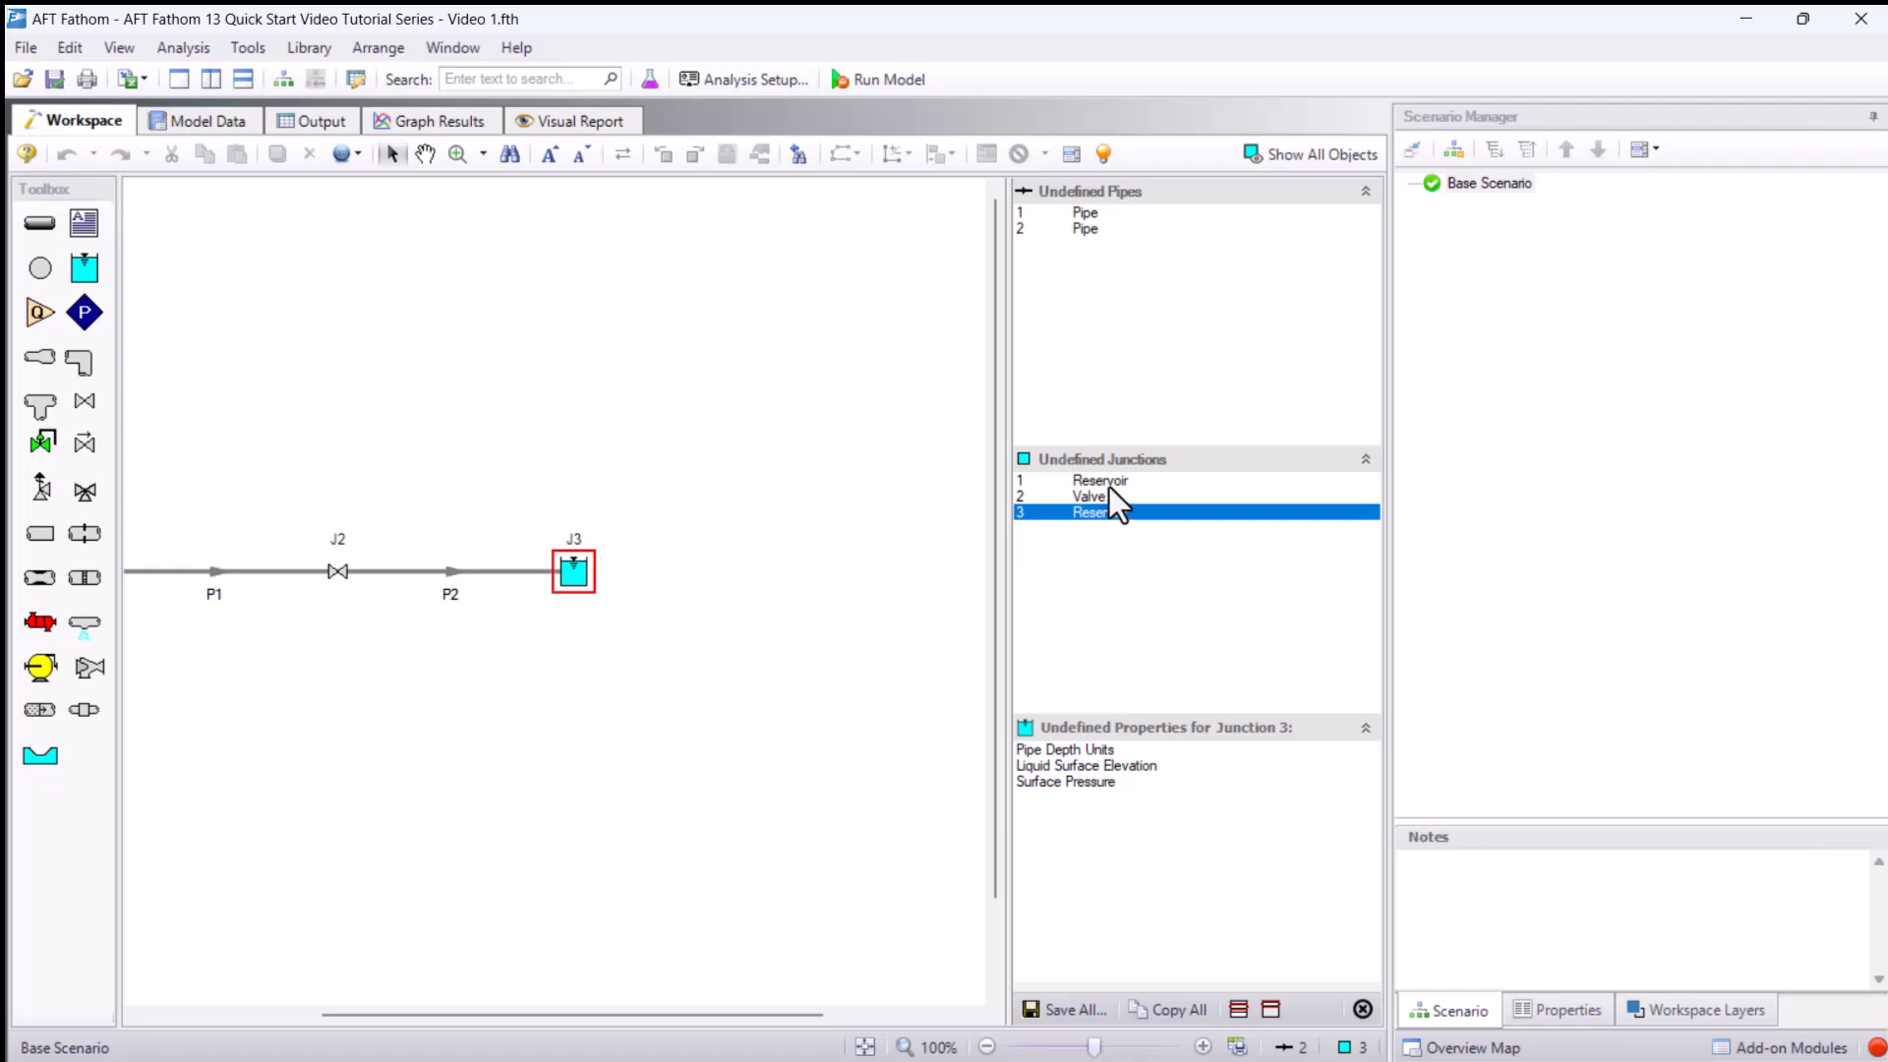
pyautogui.click(1099, 479)
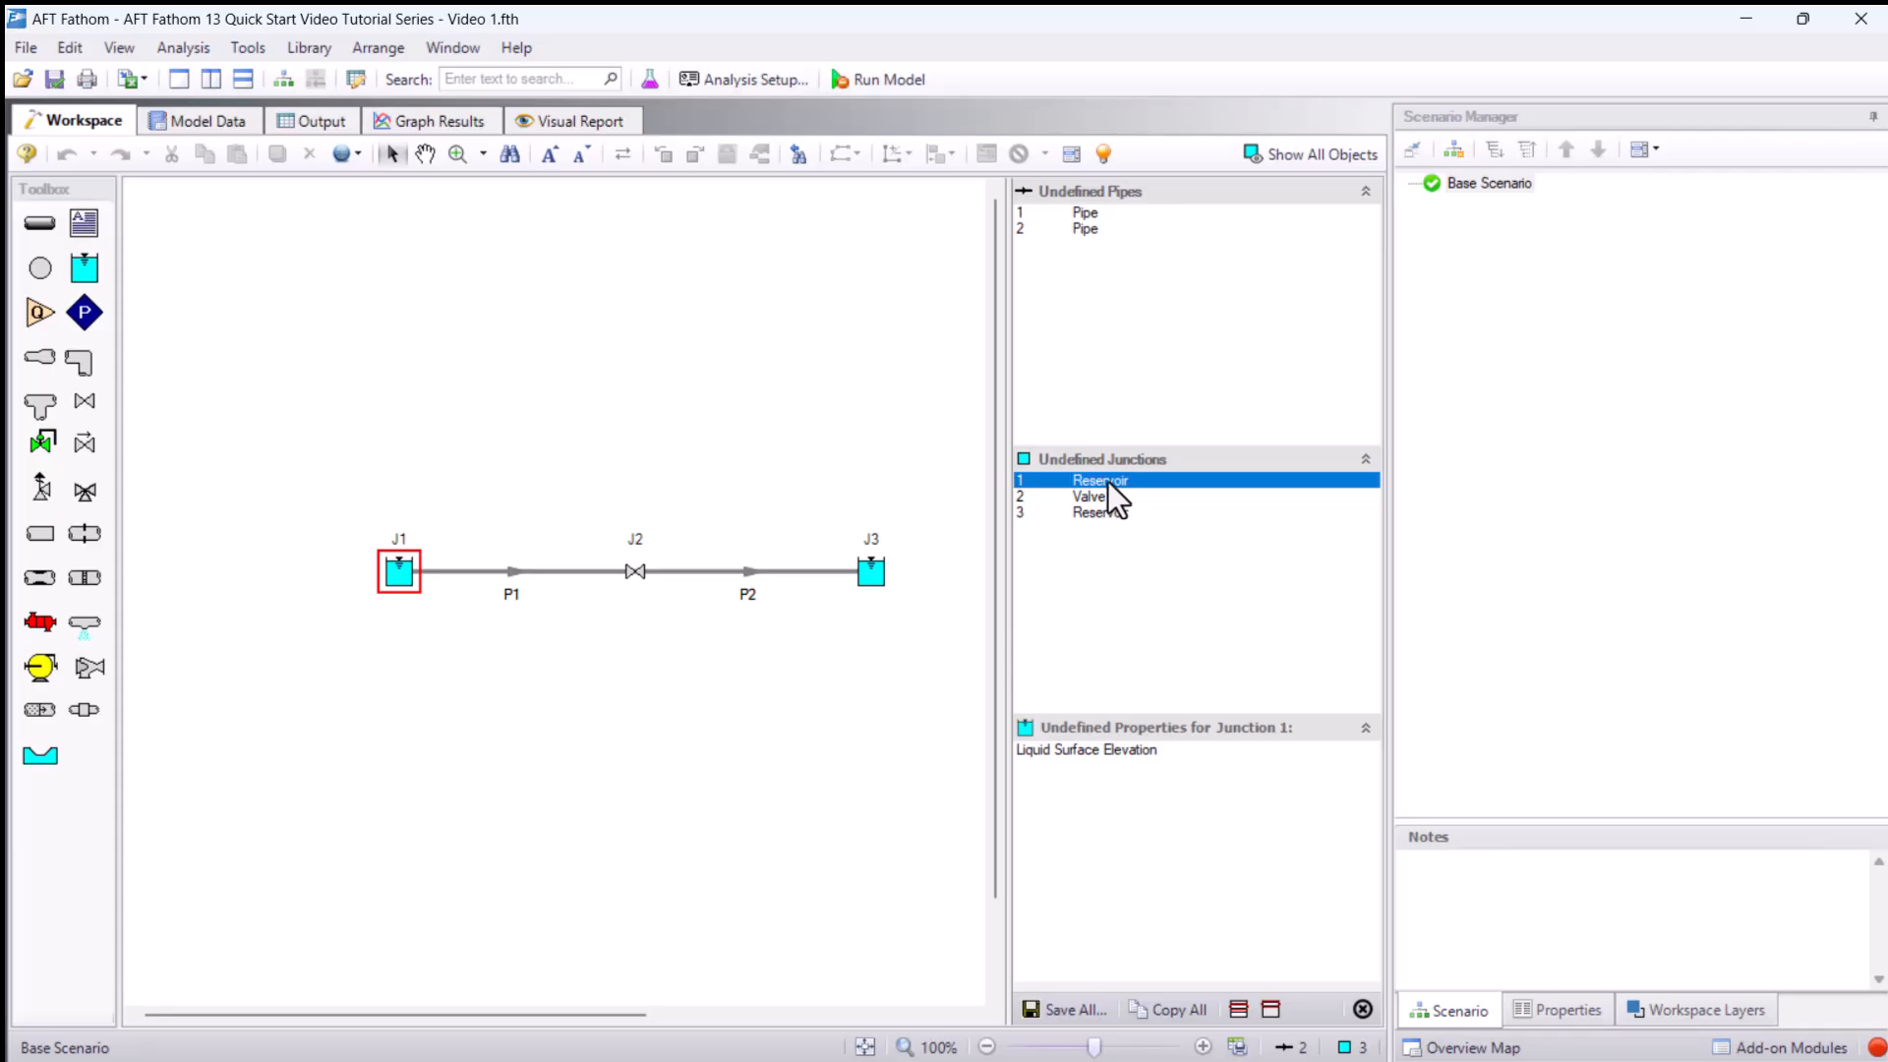
pyautogui.moveTo(1103, 153)
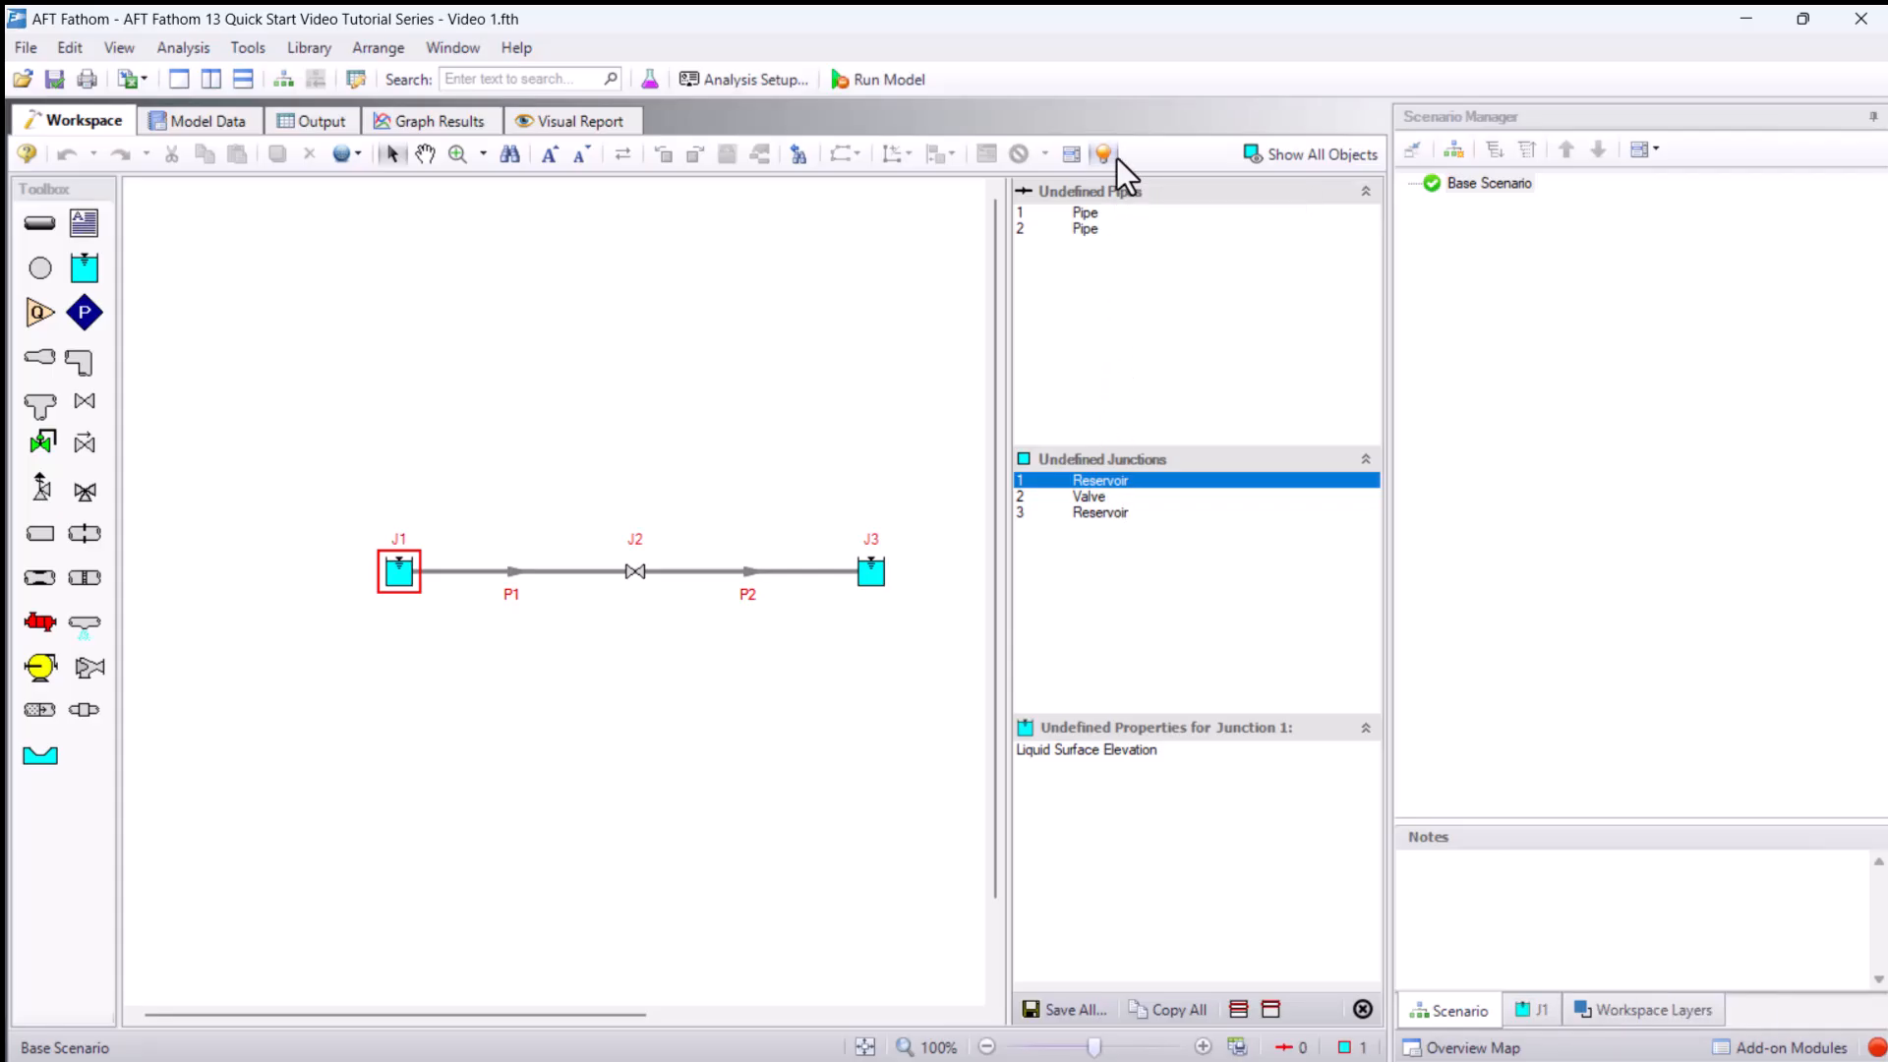
pyautogui.moveTo(542, 637)
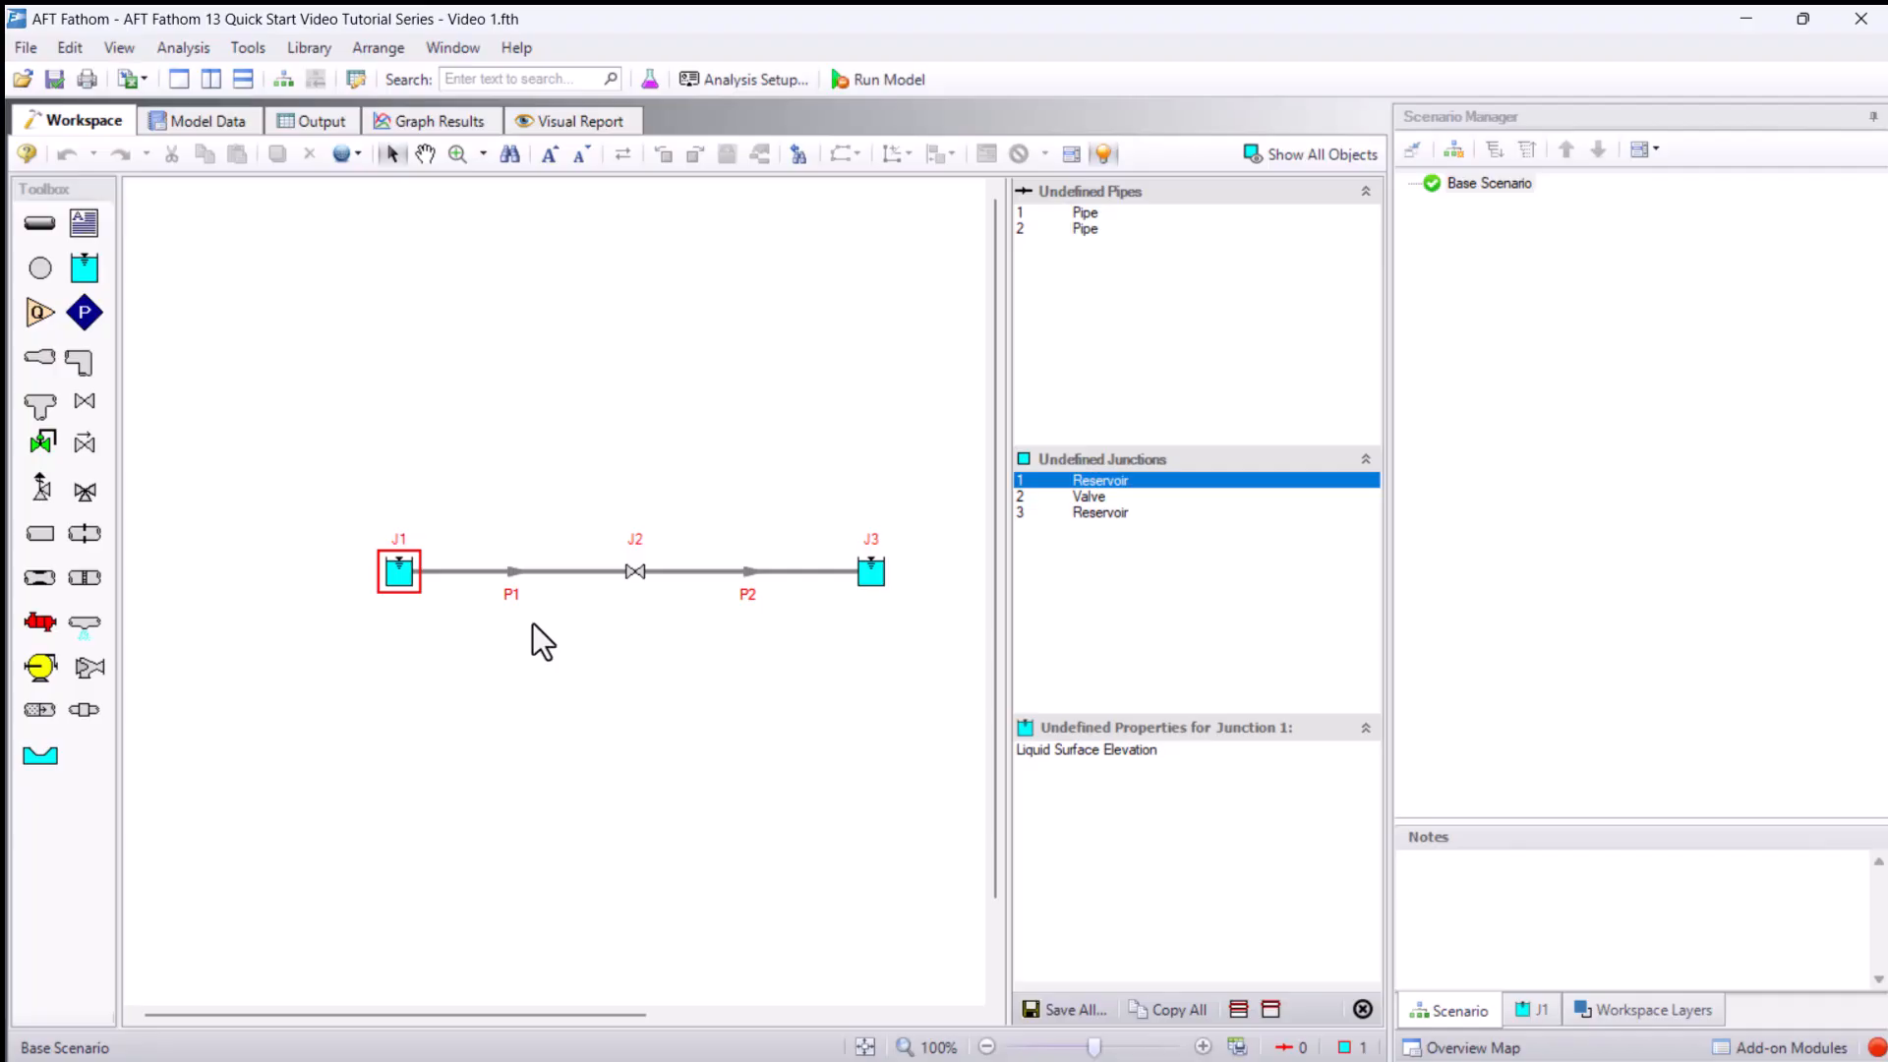
pyautogui.moveTo(399, 571)
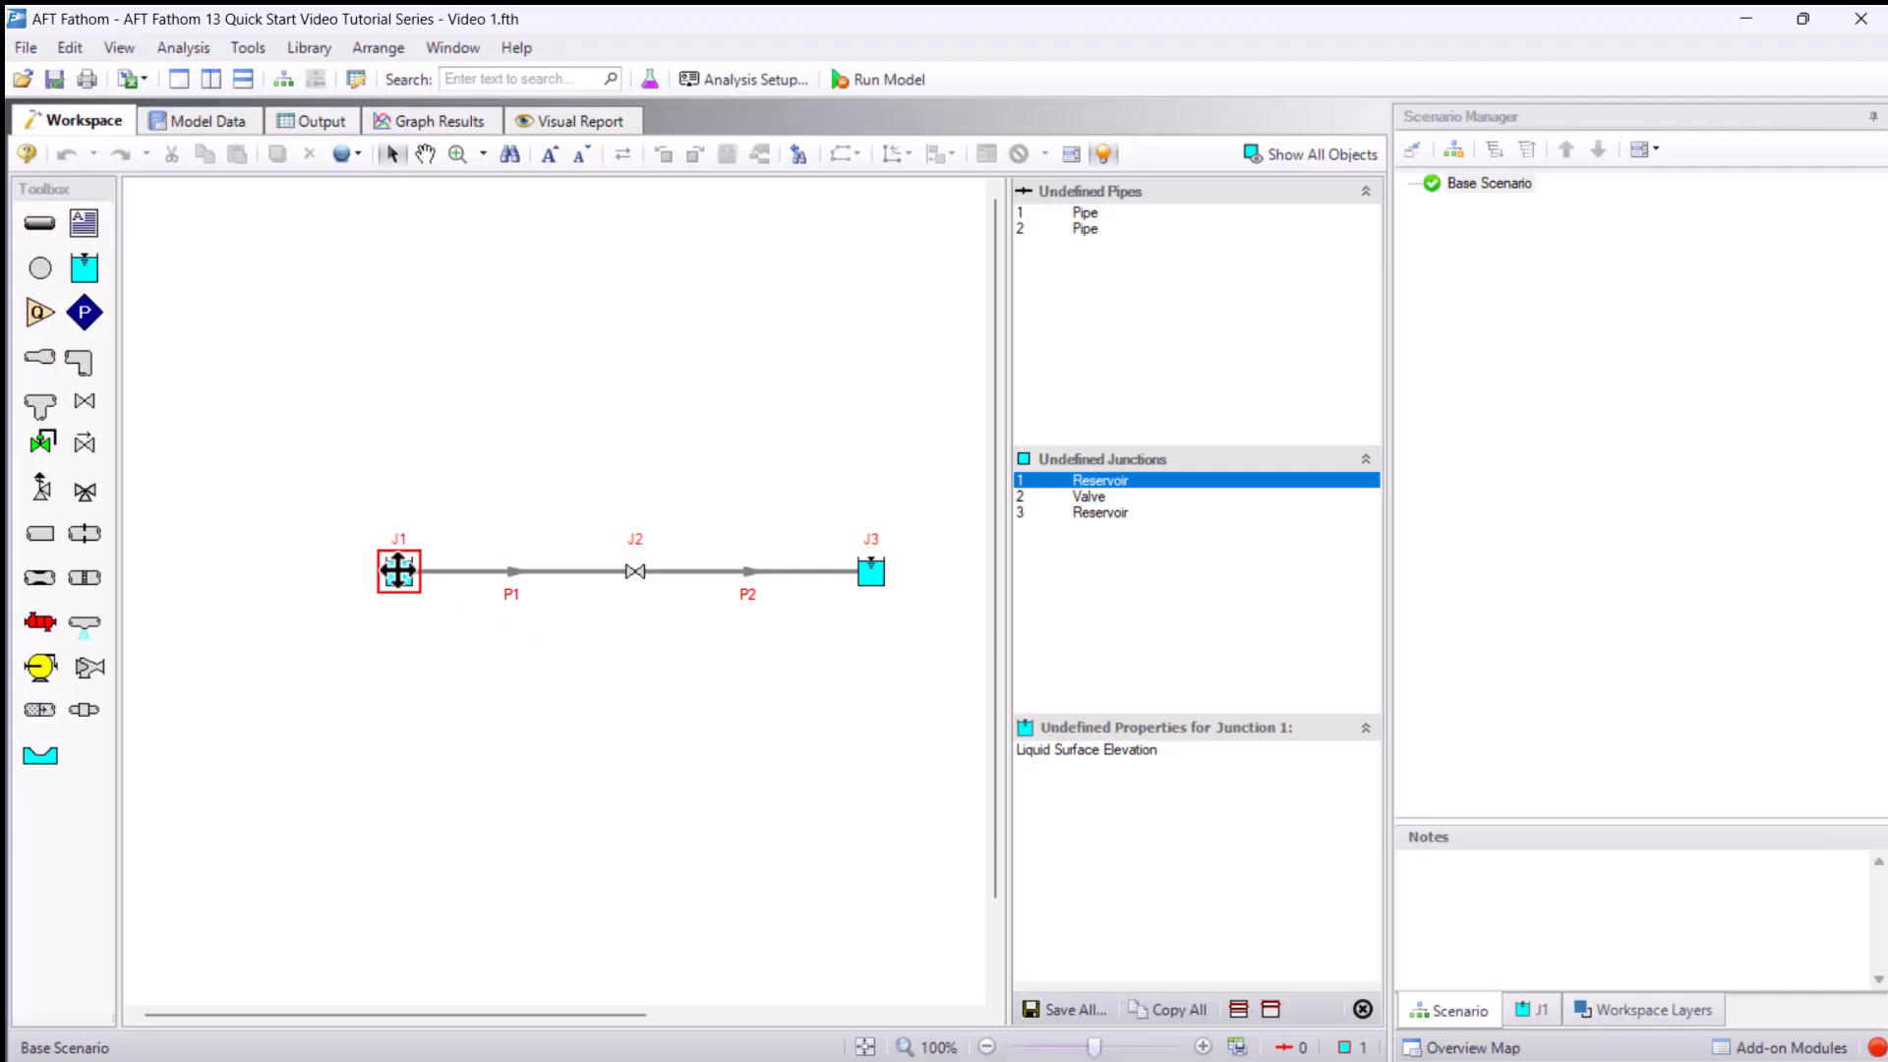
# - Bring up reservoir J1's properties, its liquid surface elevation still blank
pyautogui.doubleClick(399, 570)
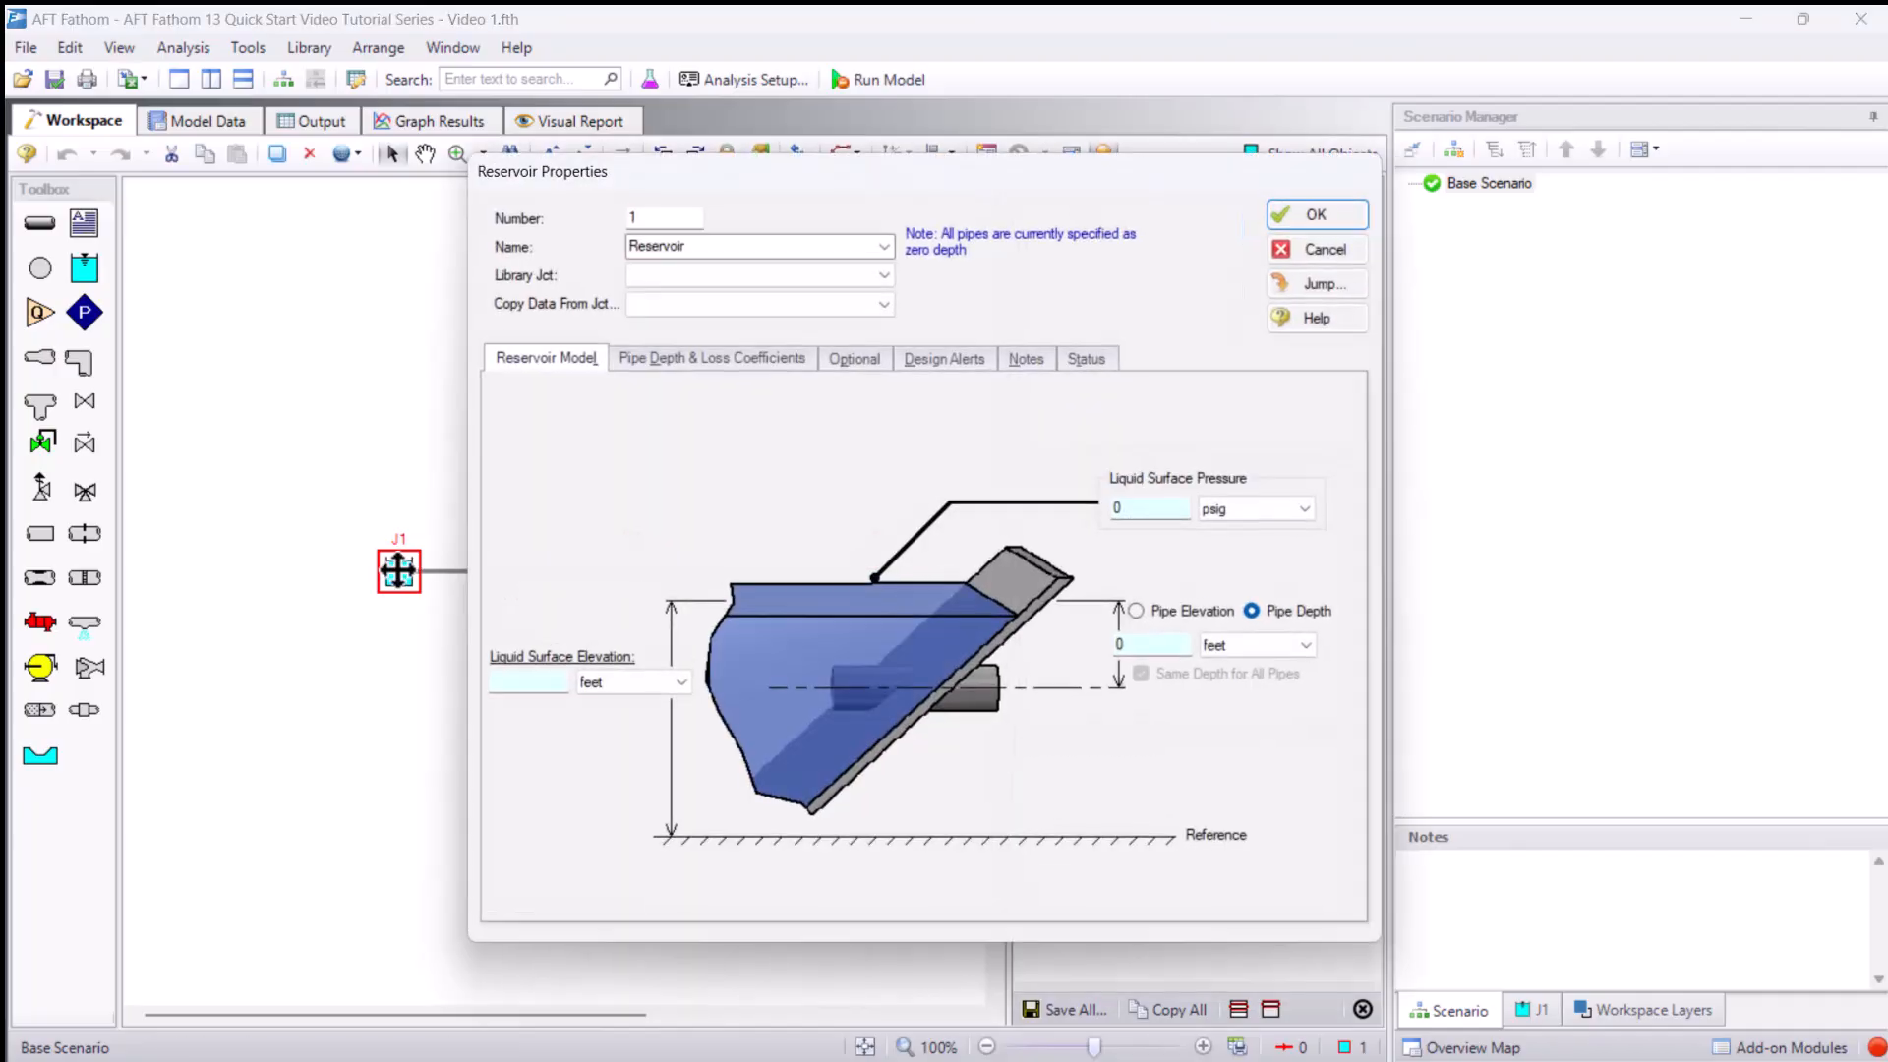
pyautogui.moveTo(527, 590)
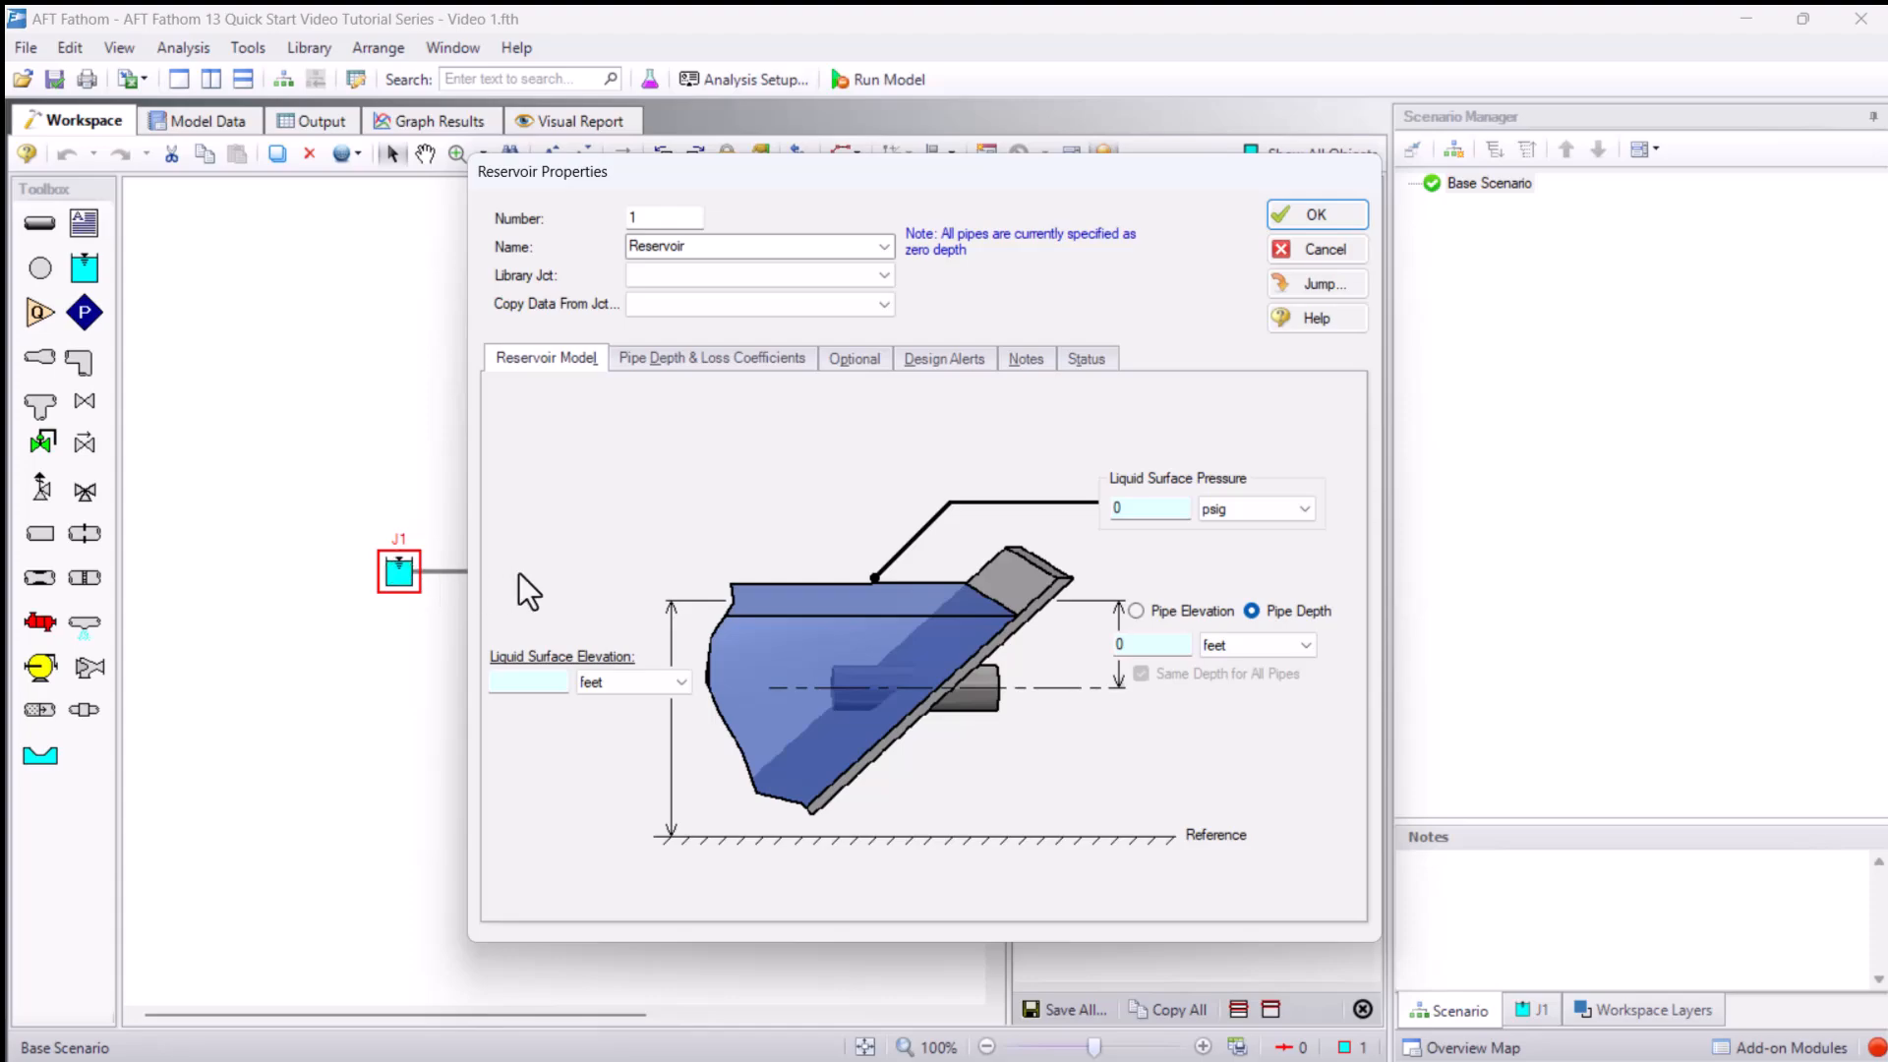